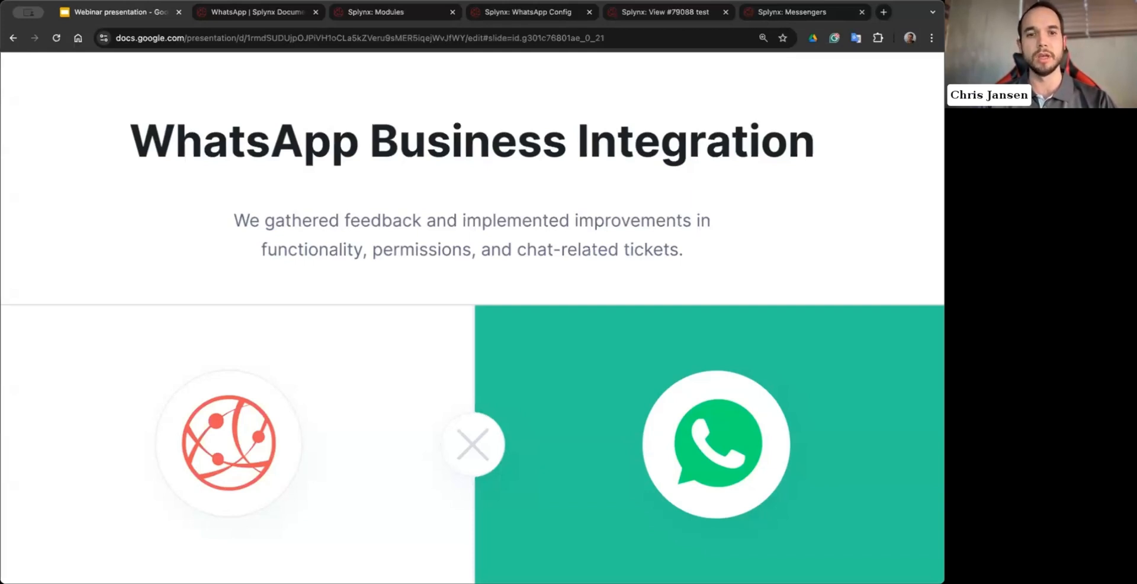
mouse_move(282, 58)
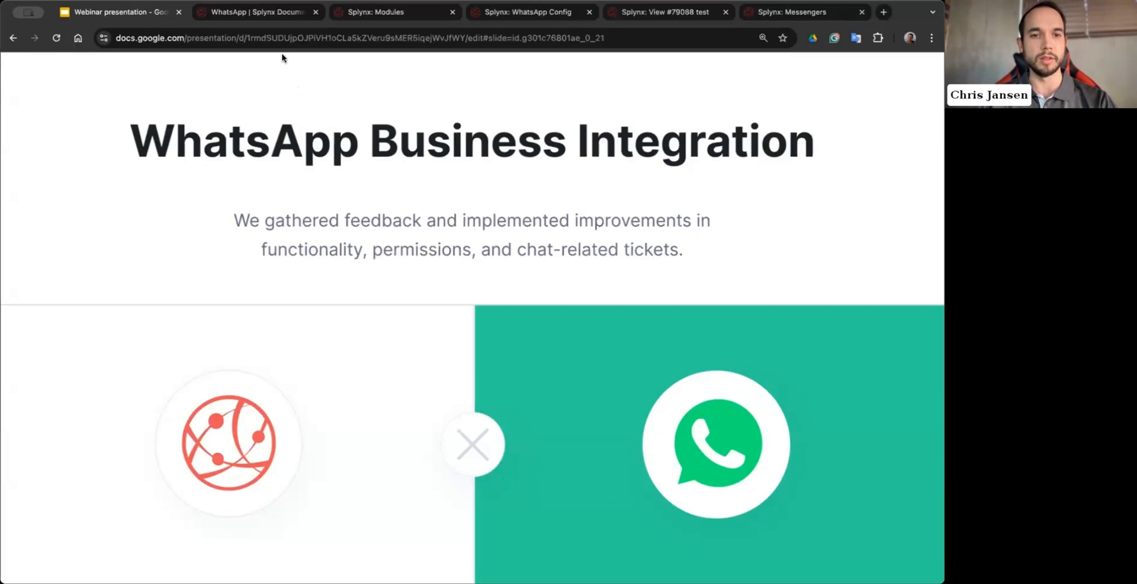
mouse_move(437, 282)
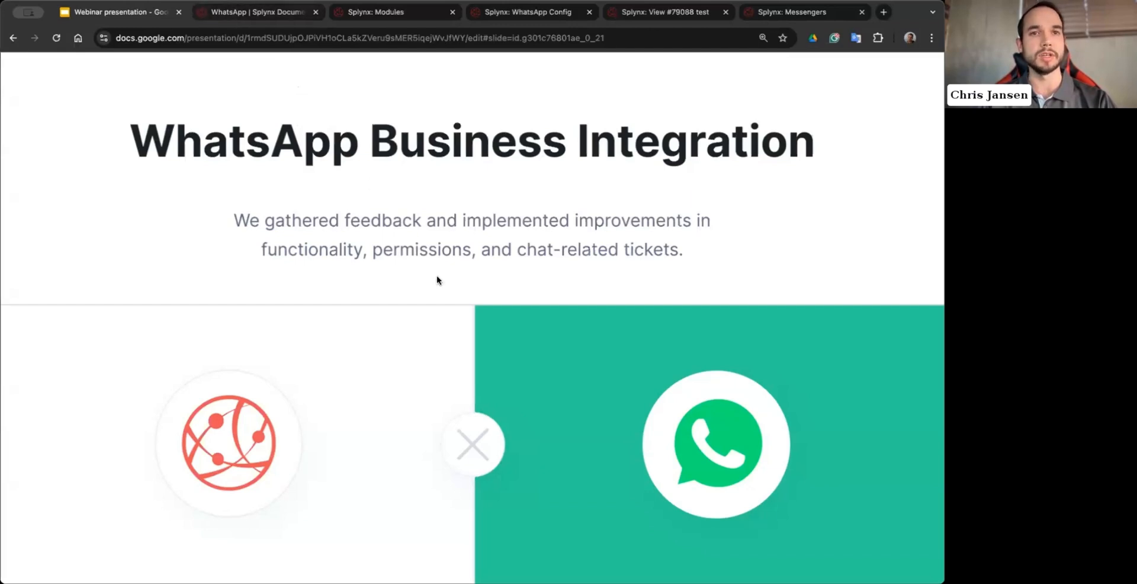
Step: Switch to the 'WhatsApp | Splynx Documentation' browser tab for the WhatsApp add-on
click(253, 12)
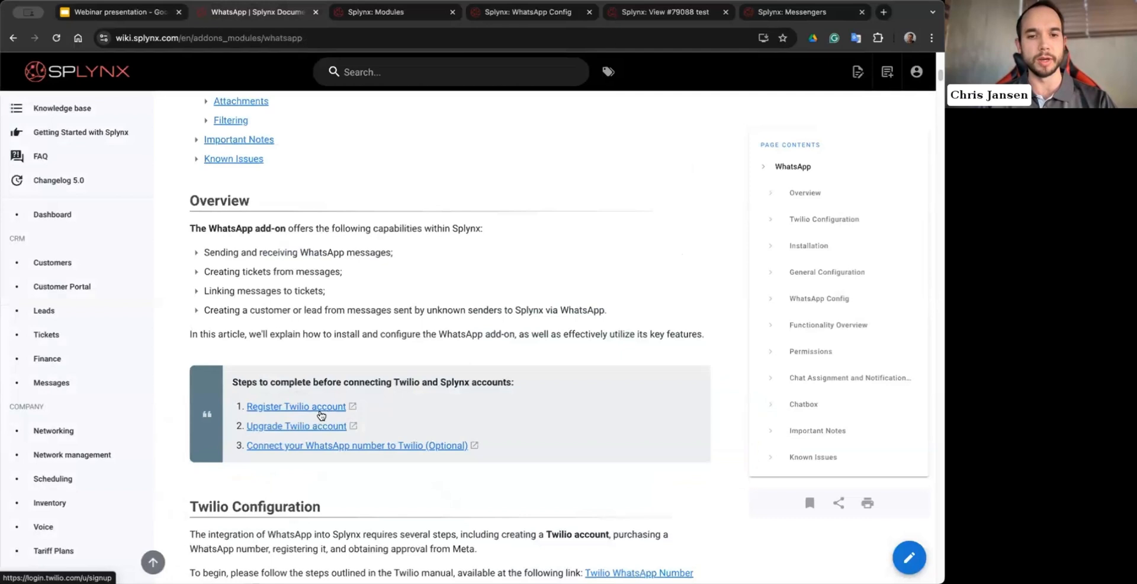
mouse_move(308, 442)
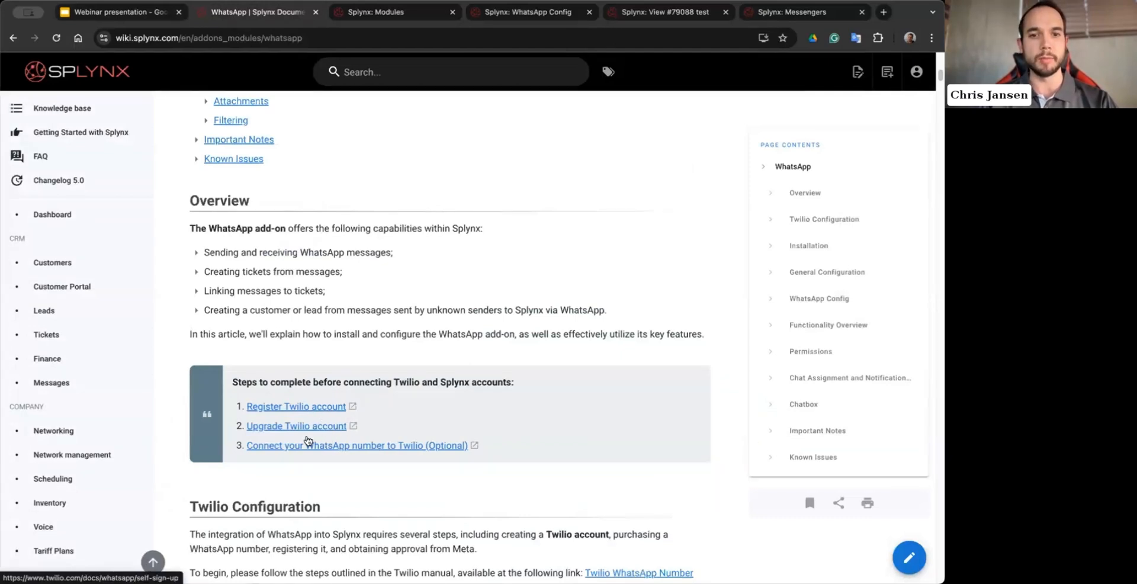
mouse_move(321, 435)
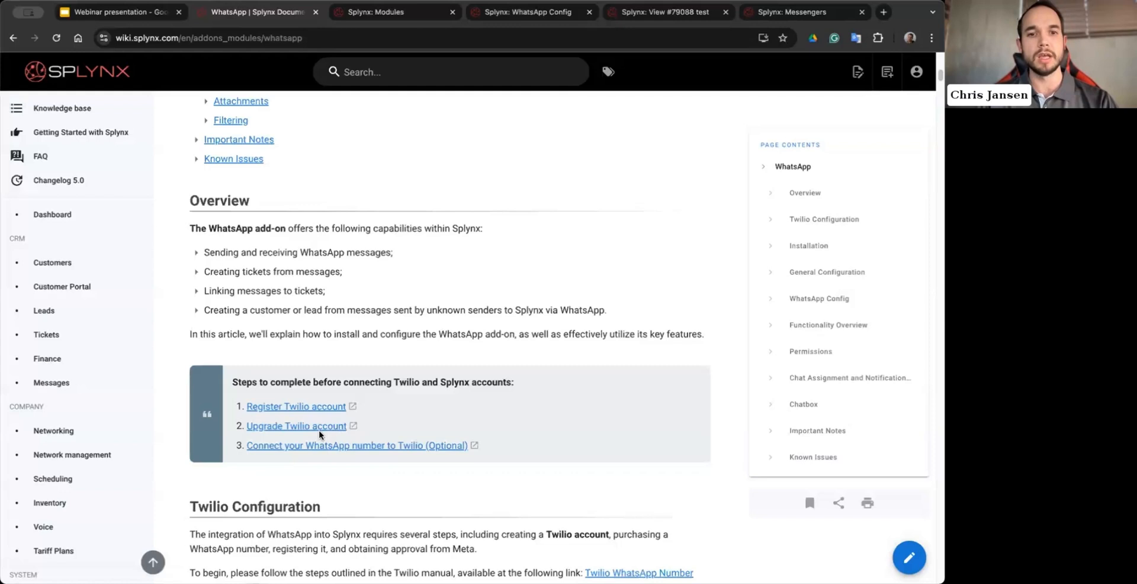
mouse_move(363, 441)
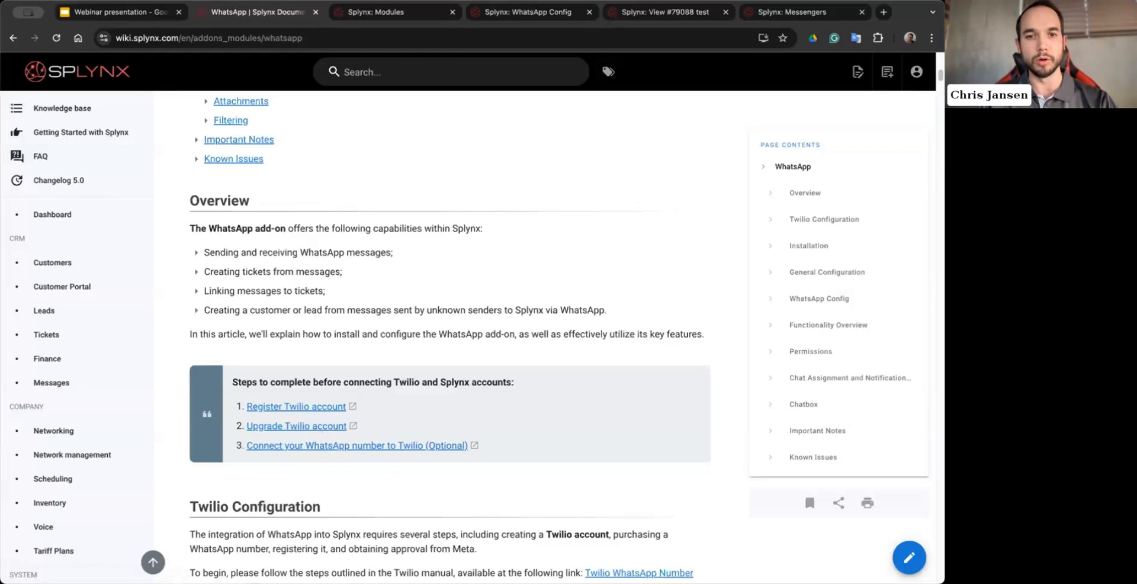
mouse_move(420, 452)
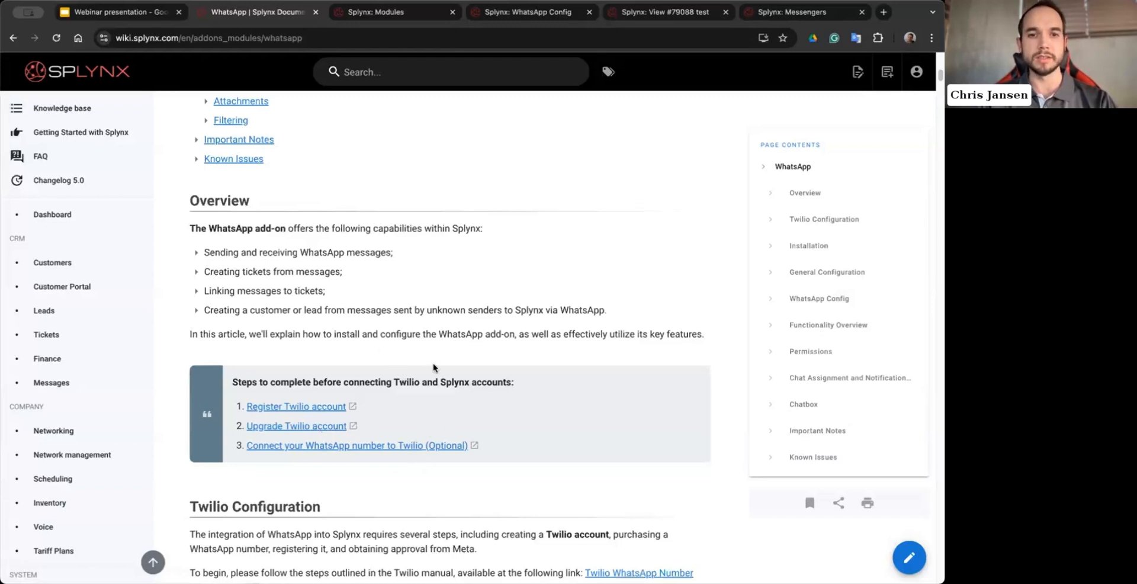
scroll(down, 3)
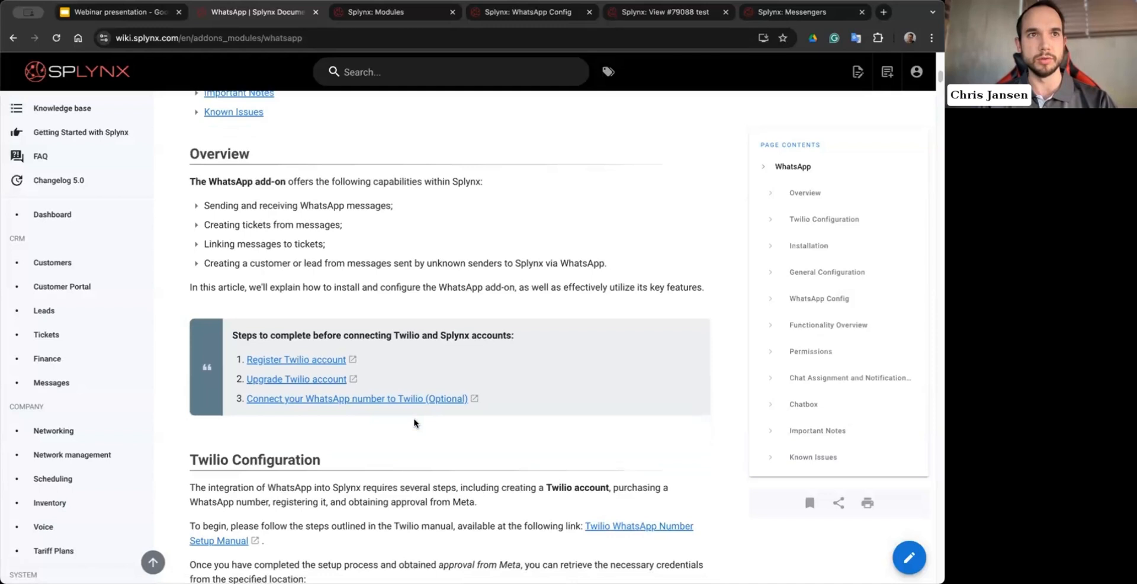
scroll(down, 3)
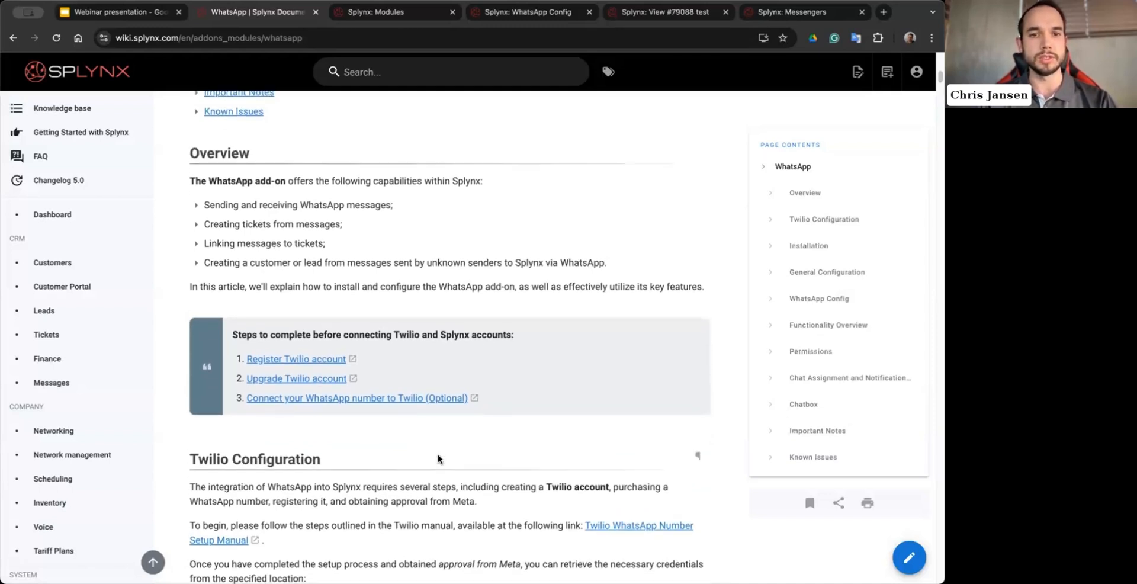
mouse_move(384, 143)
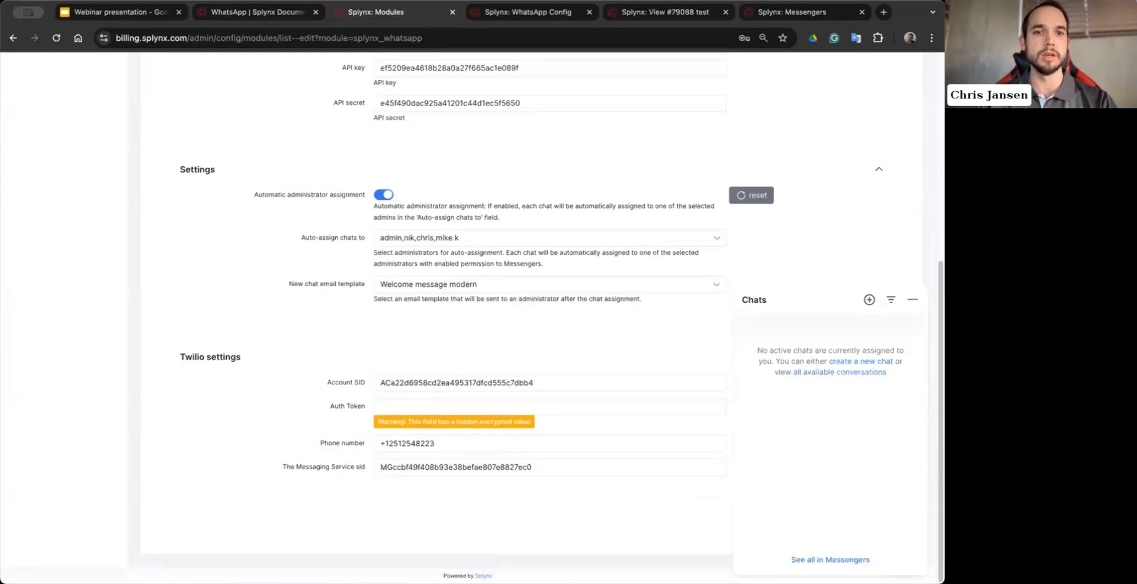
mouse_move(580, 475)
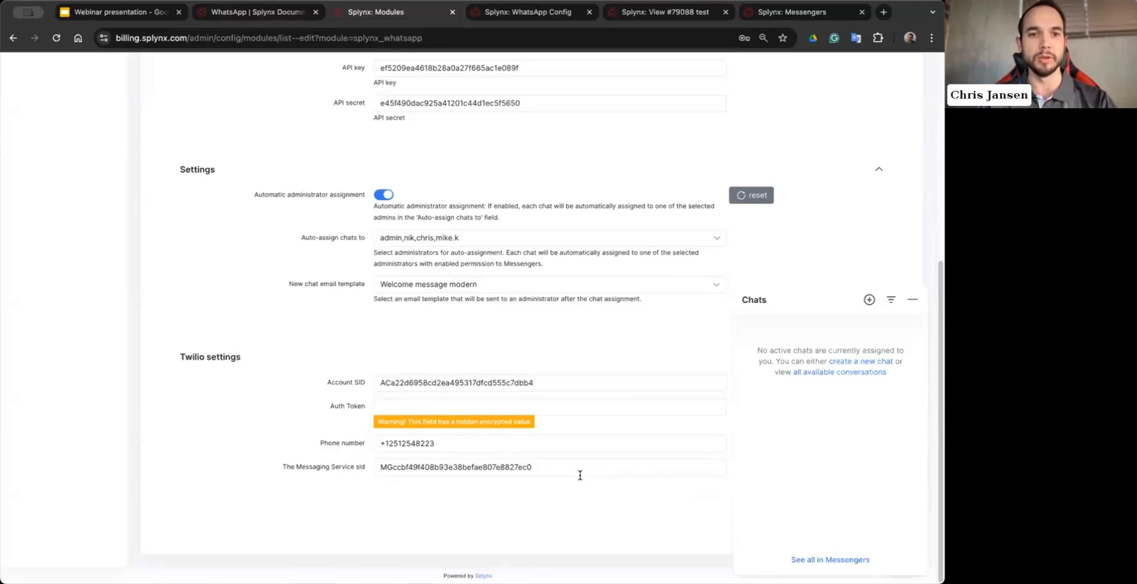
mouse_move(592, 421)
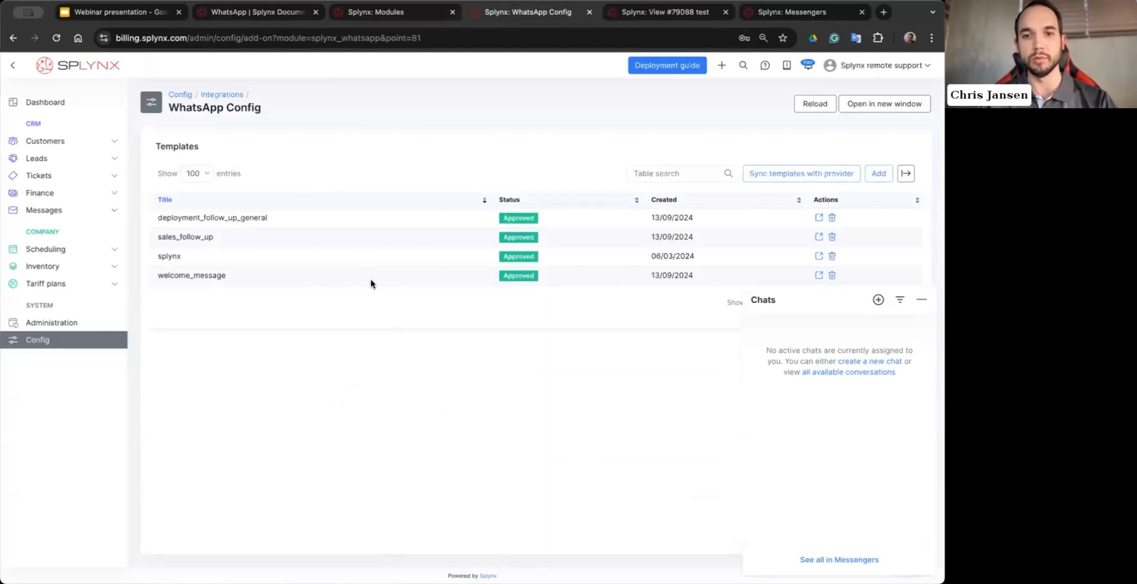
mouse_move(393, 295)
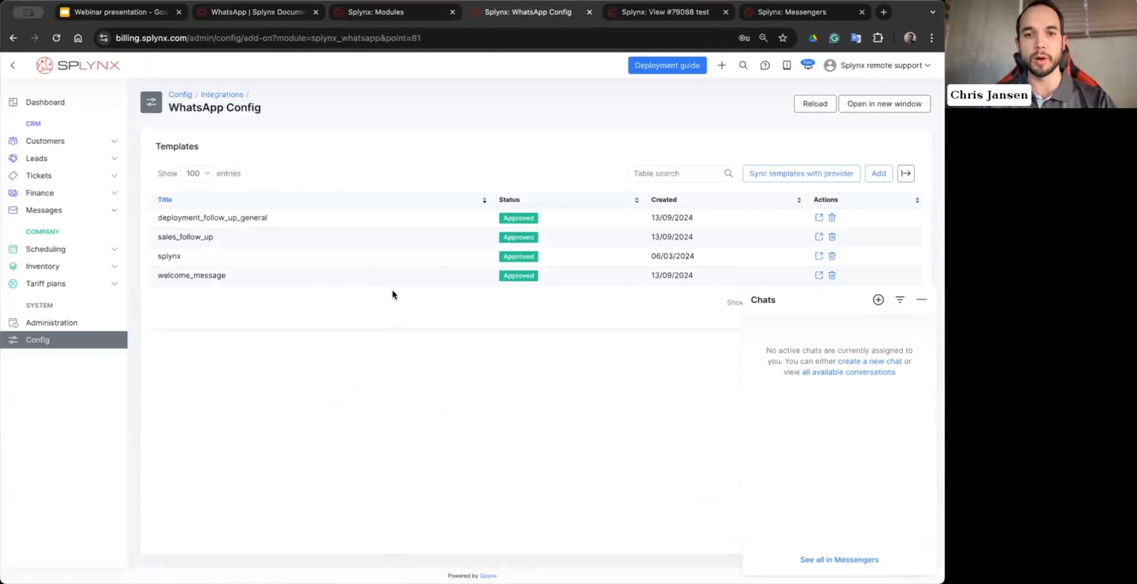
mouse_move(370, 153)
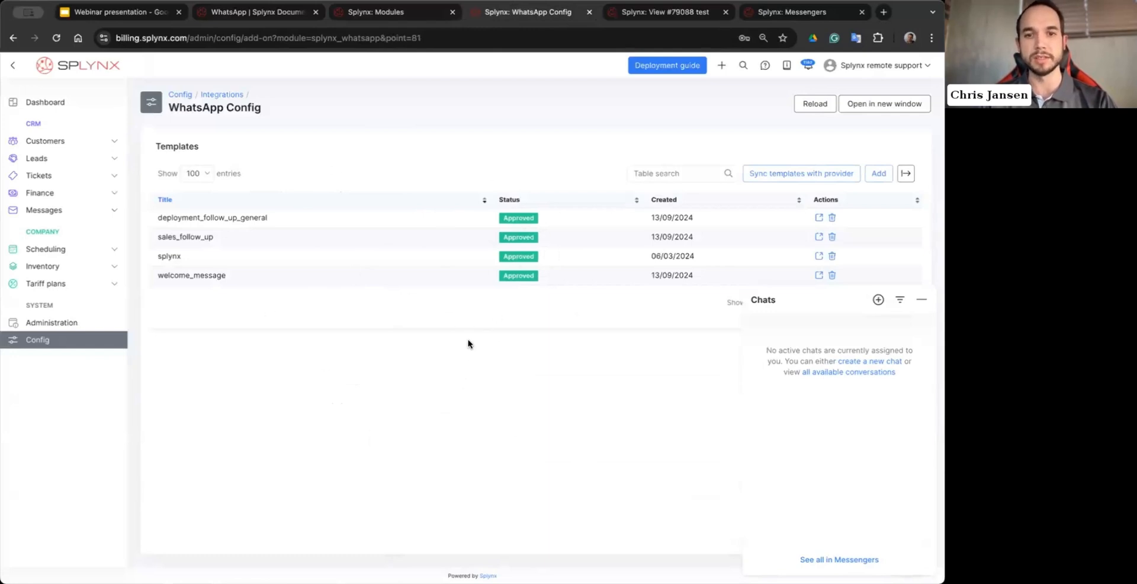
mouse_move(801, 173)
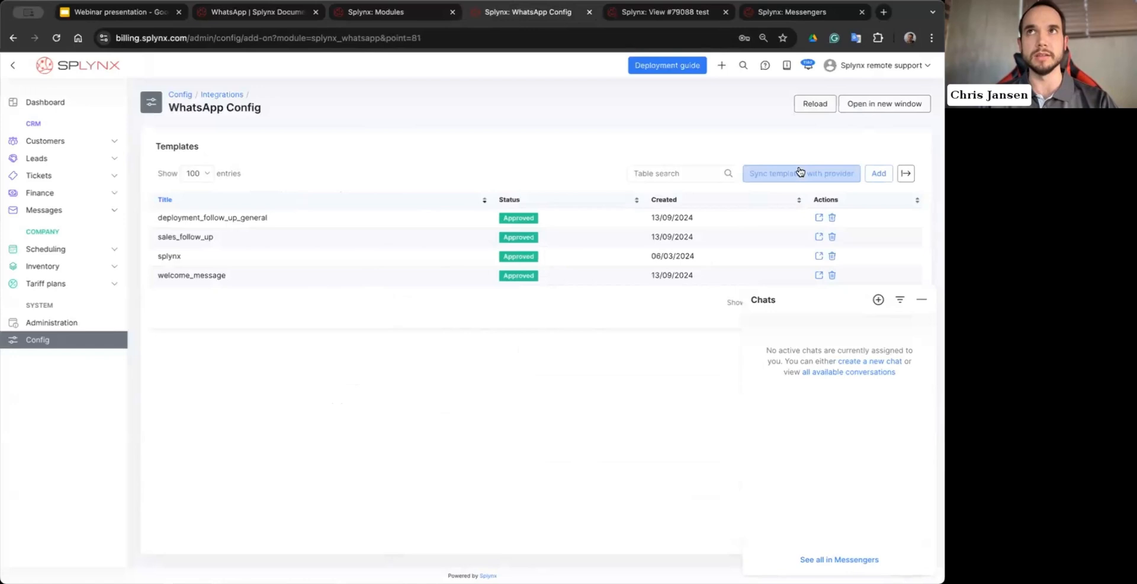
Step: Sync templates with the provider and close the new-template form without adding one
click(878, 173)
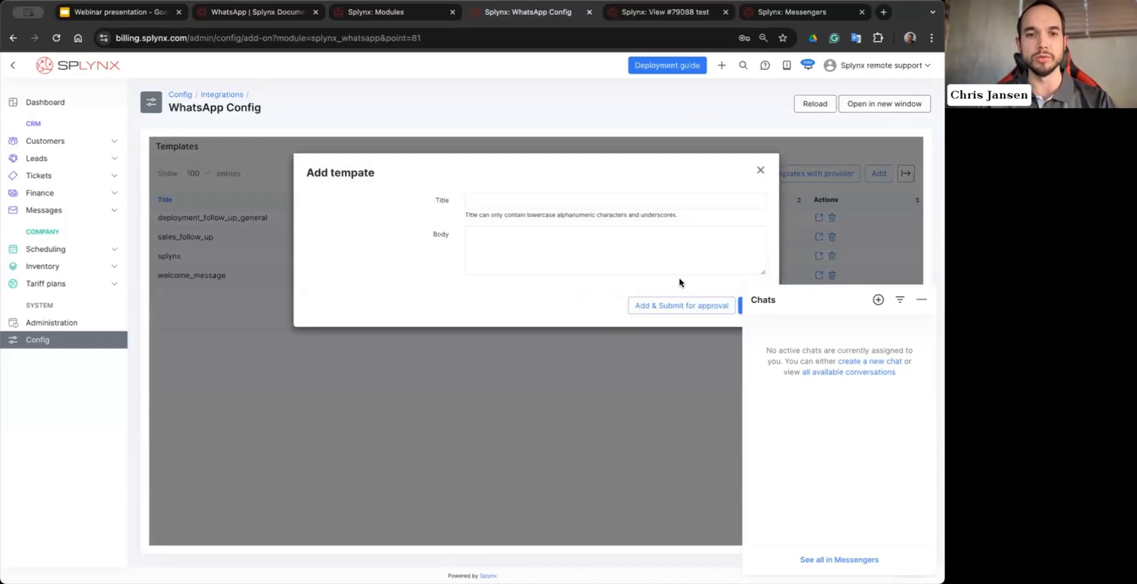
mouse_move(724, 237)
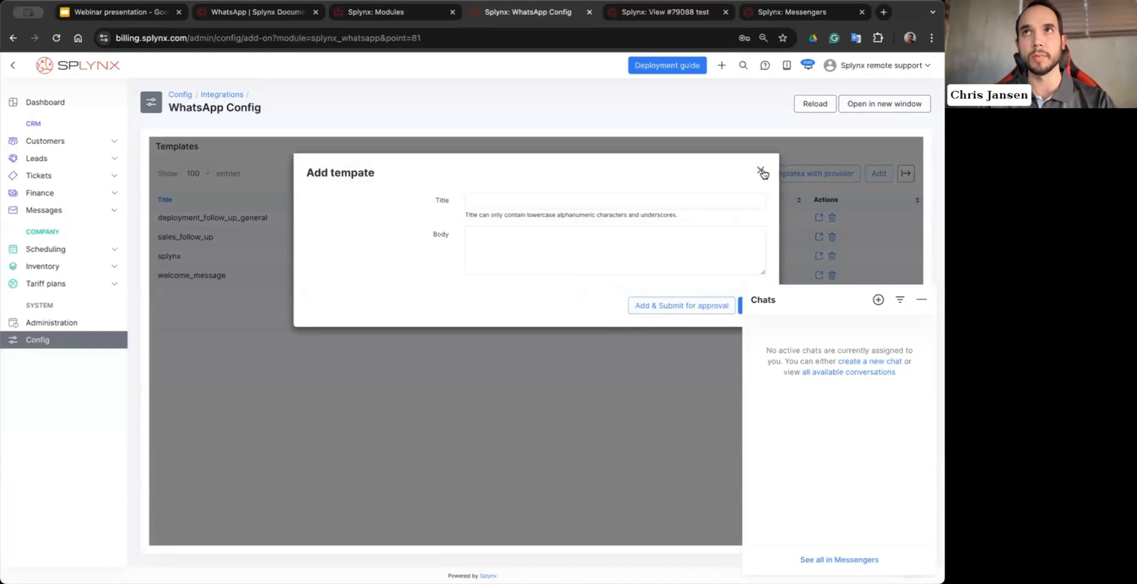
click(762, 173)
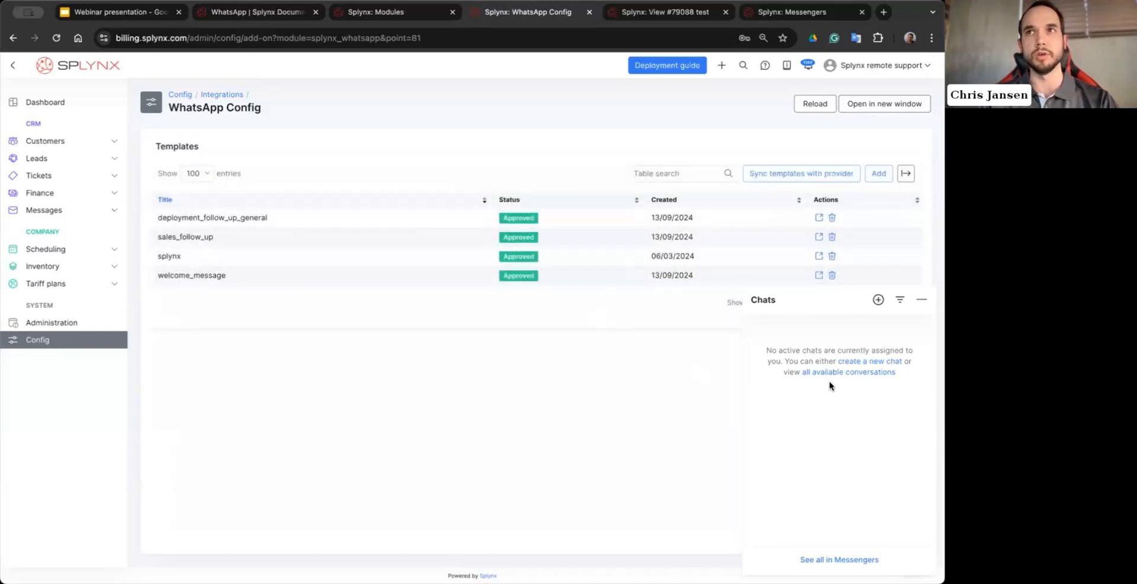
Step: Start a new chat, find customer 'james', and send him the welcome_message template
click(873, 362)
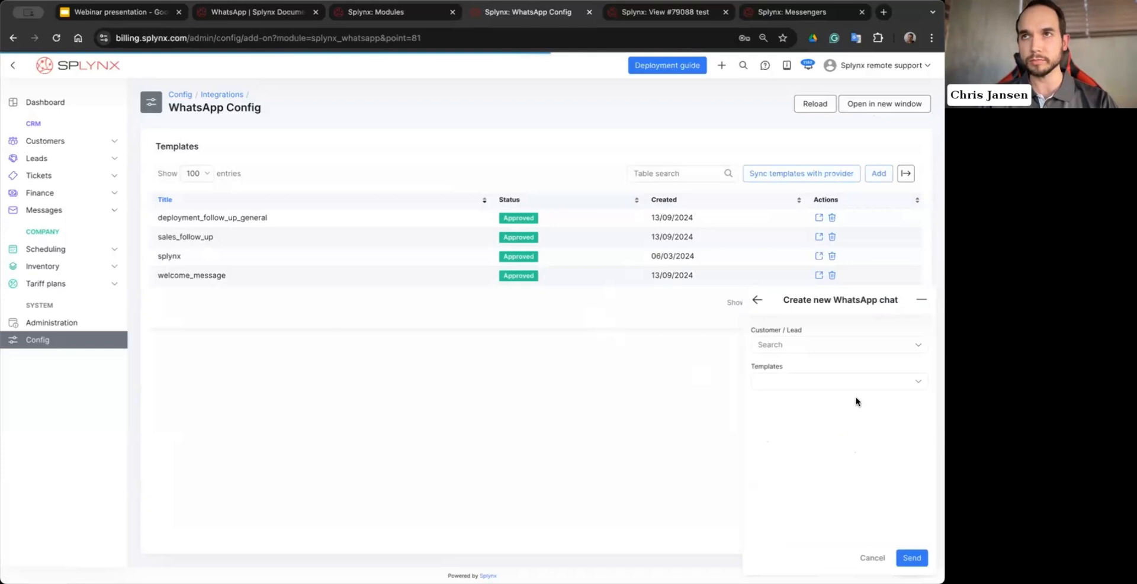
click(837, 344)
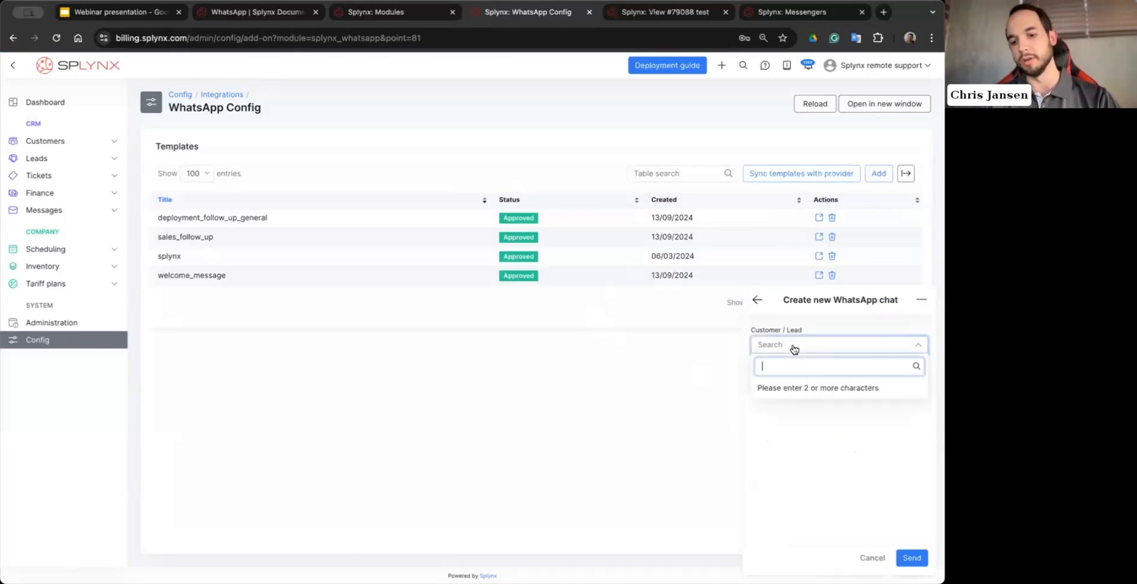
text(james)
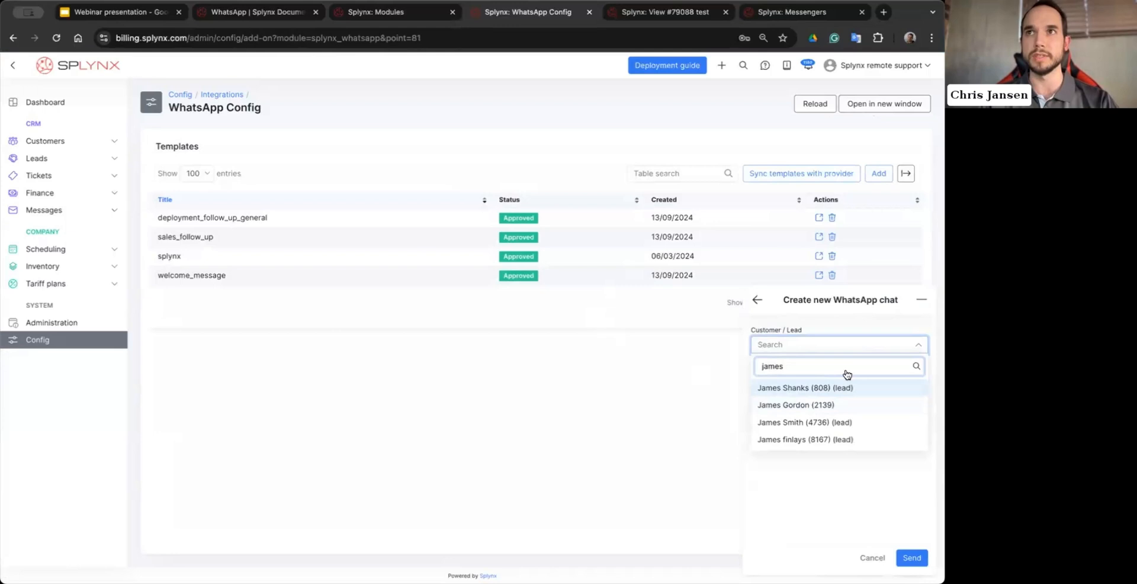
click(796, 405)
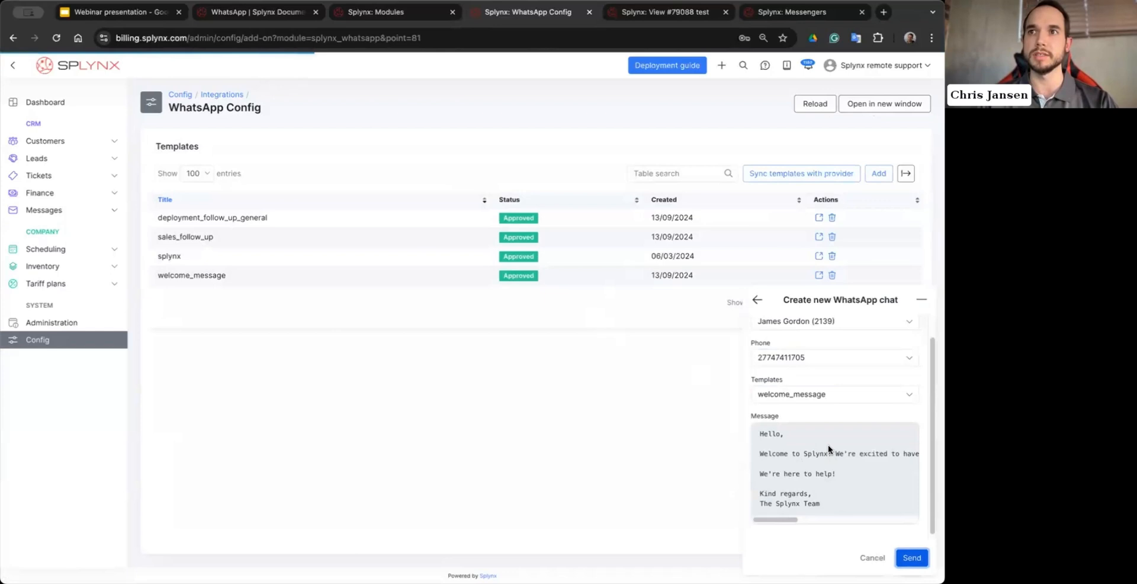
click(912, 557)
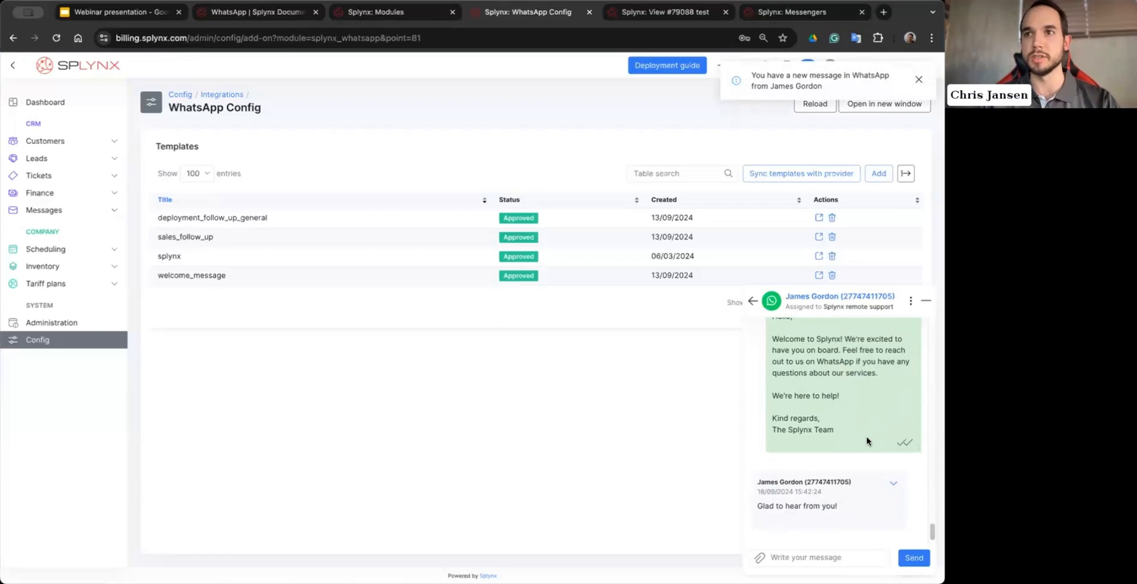
mouse_move(847, 454)
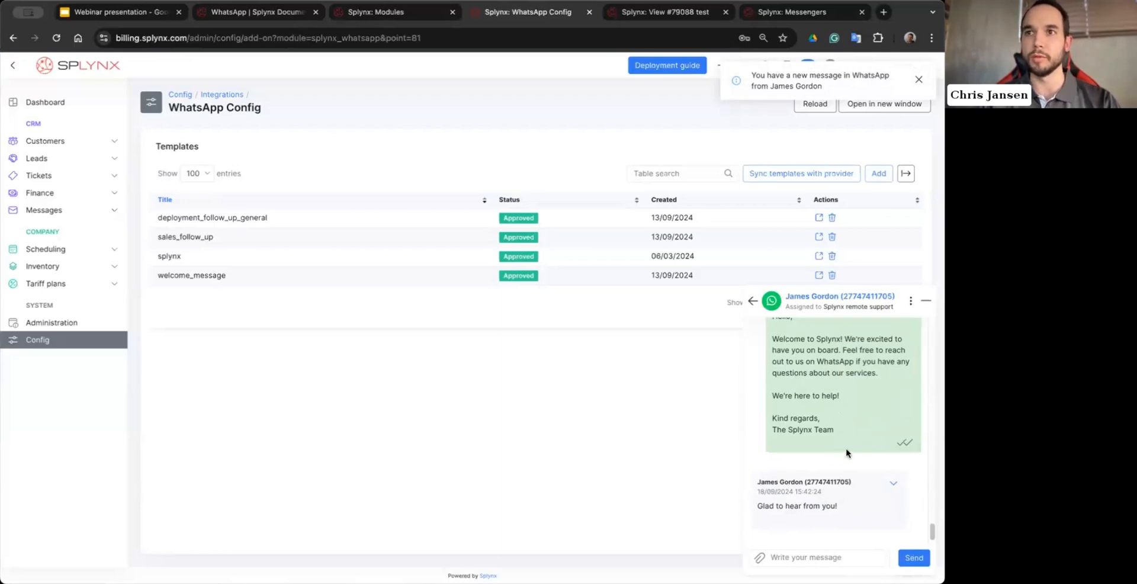
Step: Dismiss the reply notification and expand the Messages sidebar section
click(920, 80)
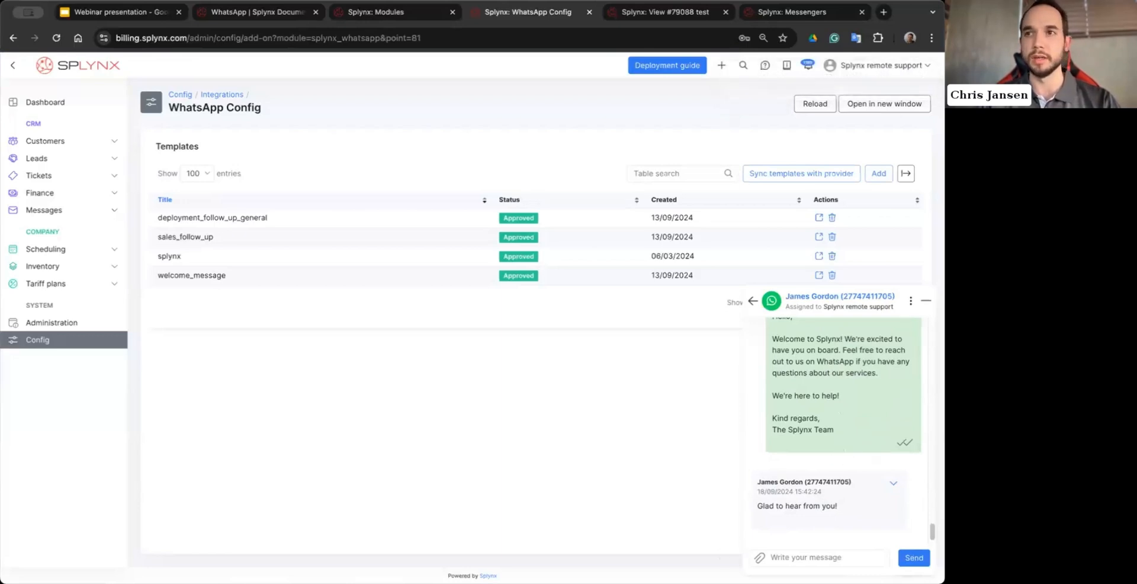
mouse_move(287, 295)
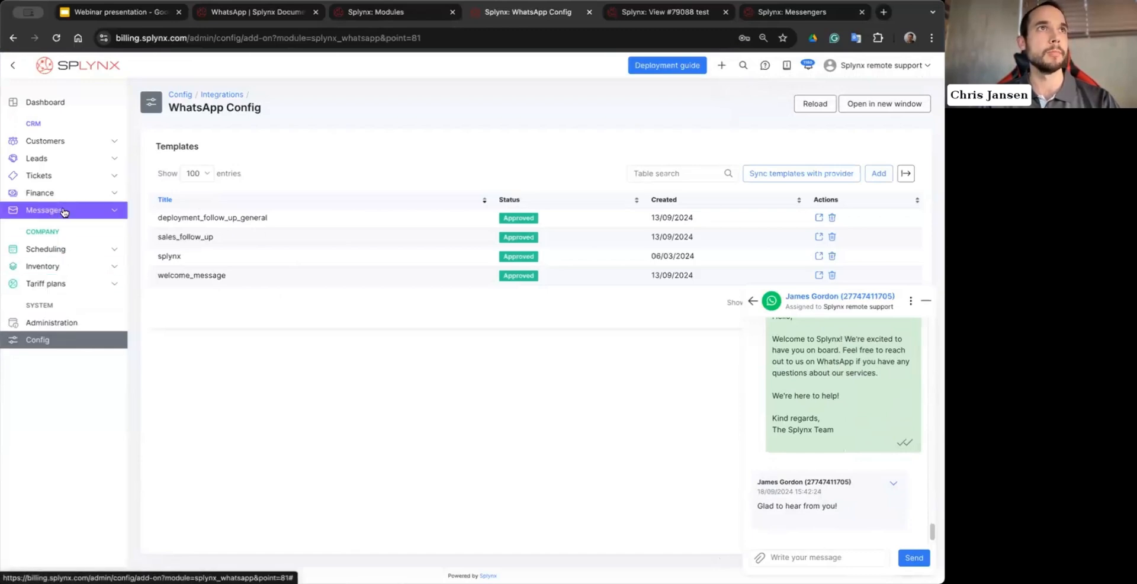
click(45, 210)
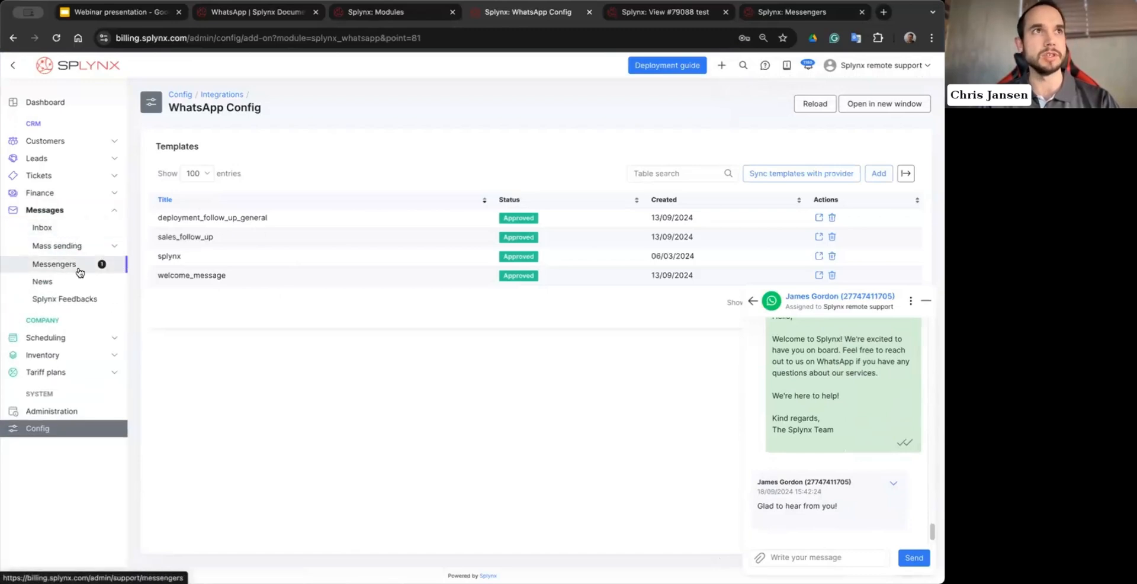
click(53, 263)
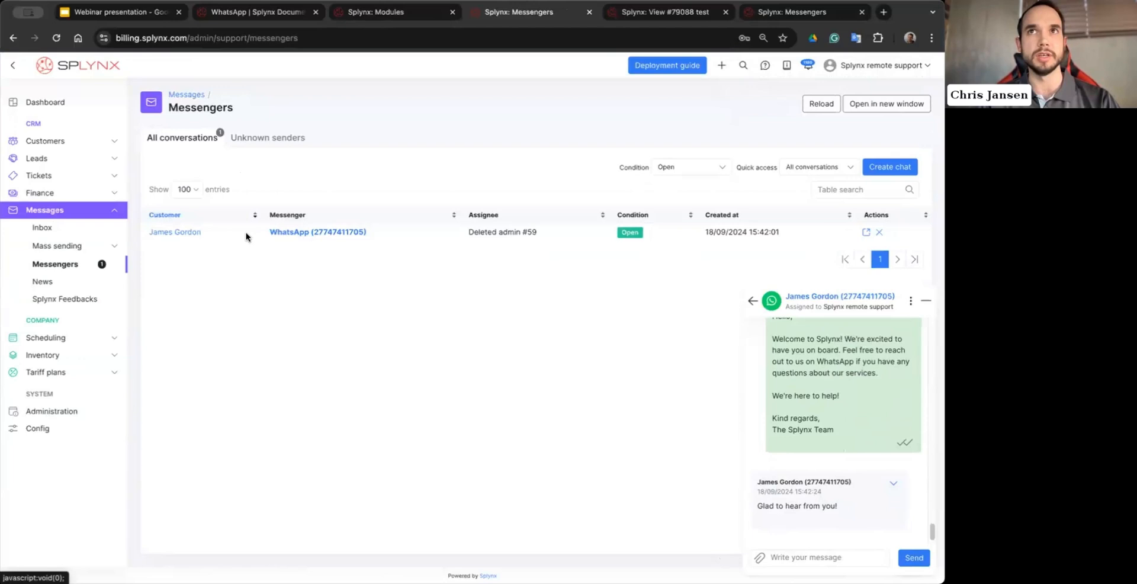
click(174, 231)
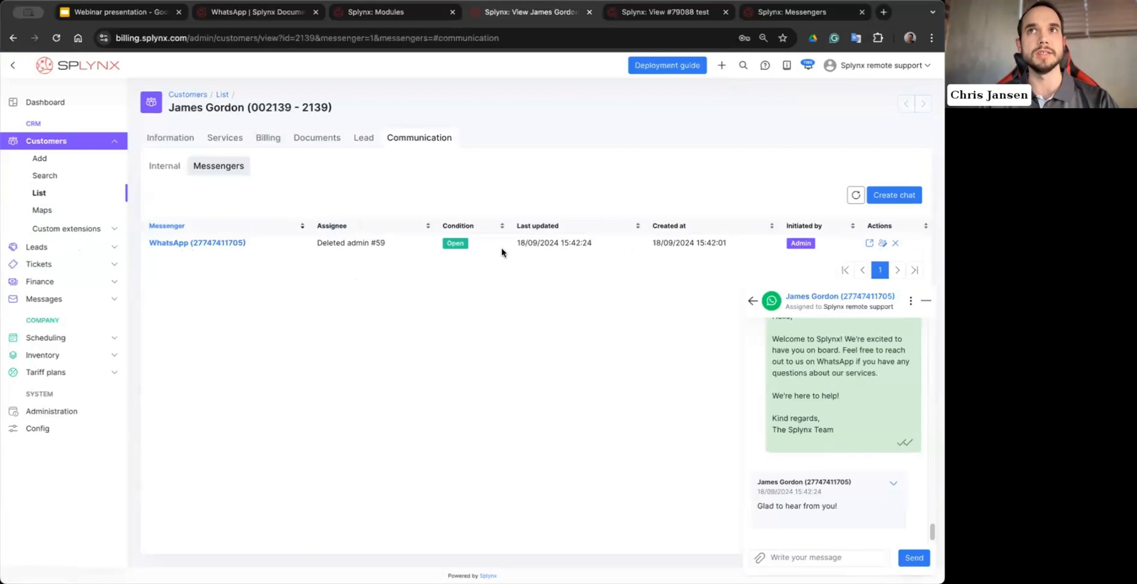
mouse_move(789, 248)
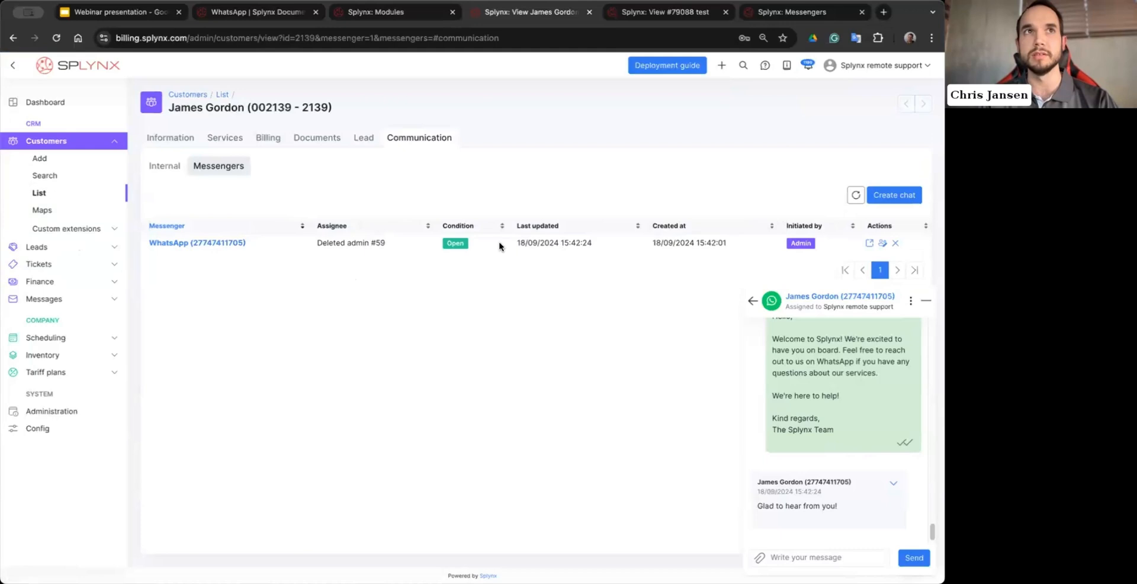
click(197, 243)
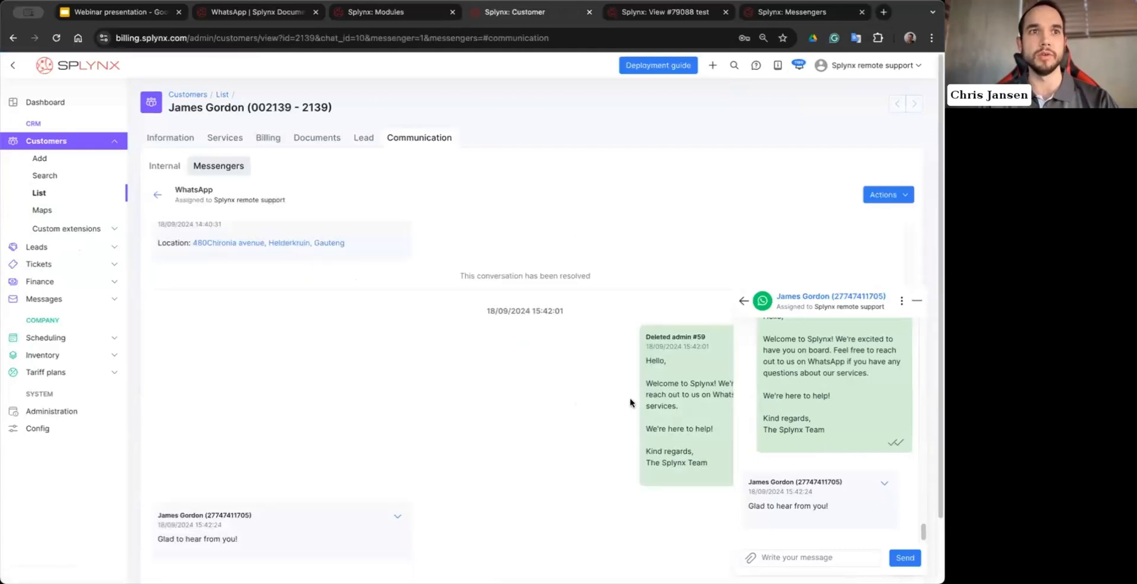
mouse_move(765, 523)
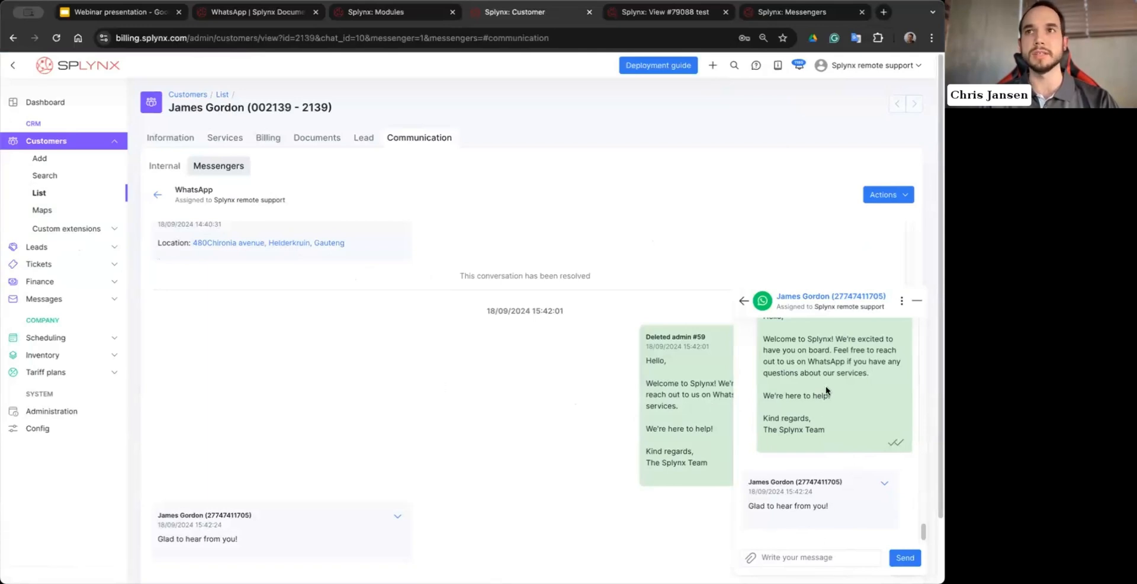
mouse_move(773, 373)
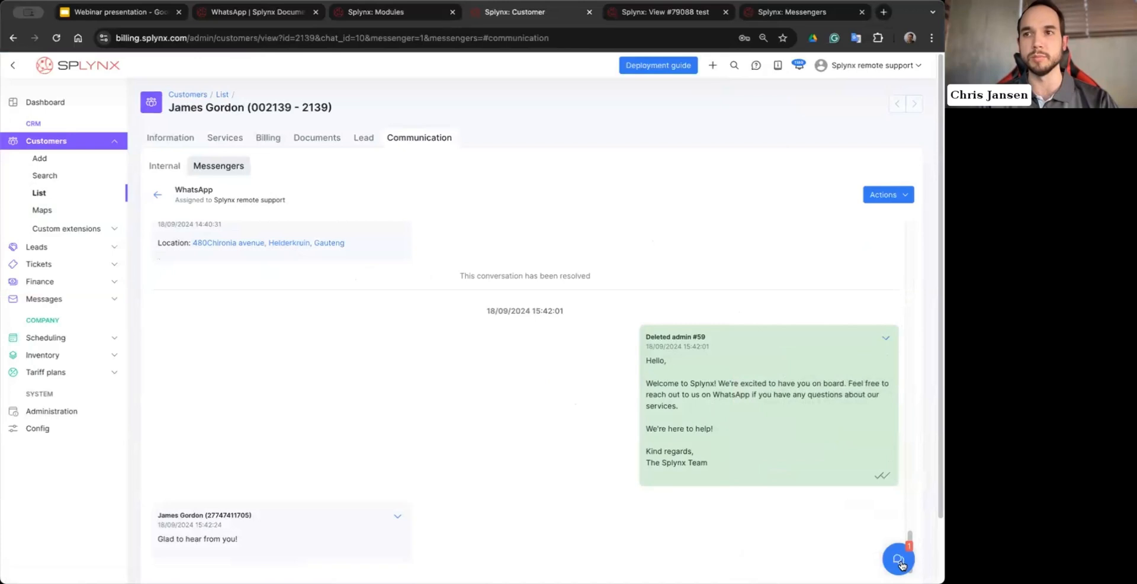
click(898, 560)
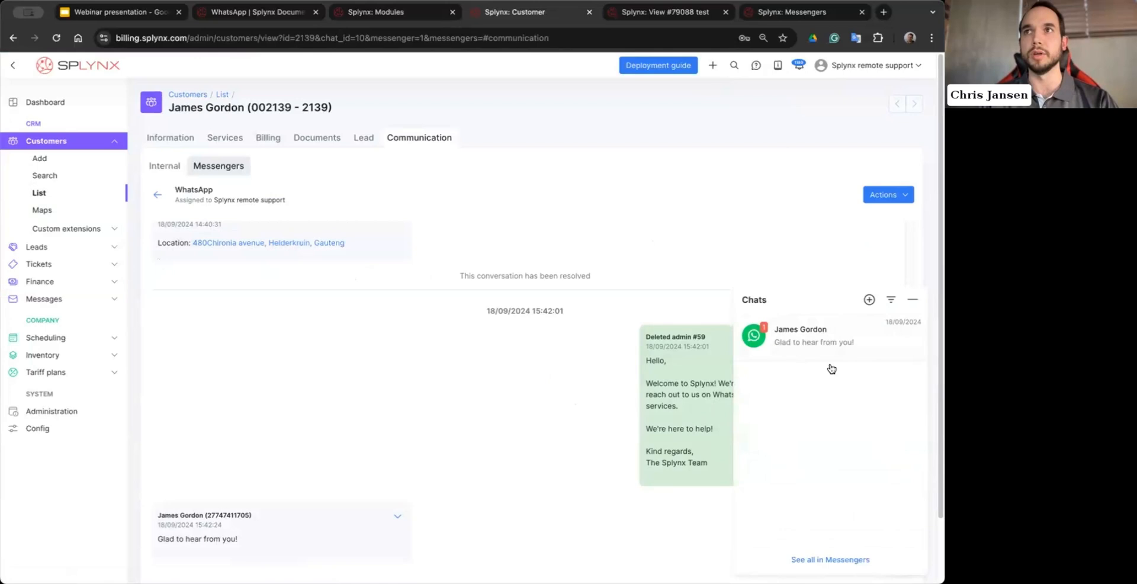
click(891, 300)
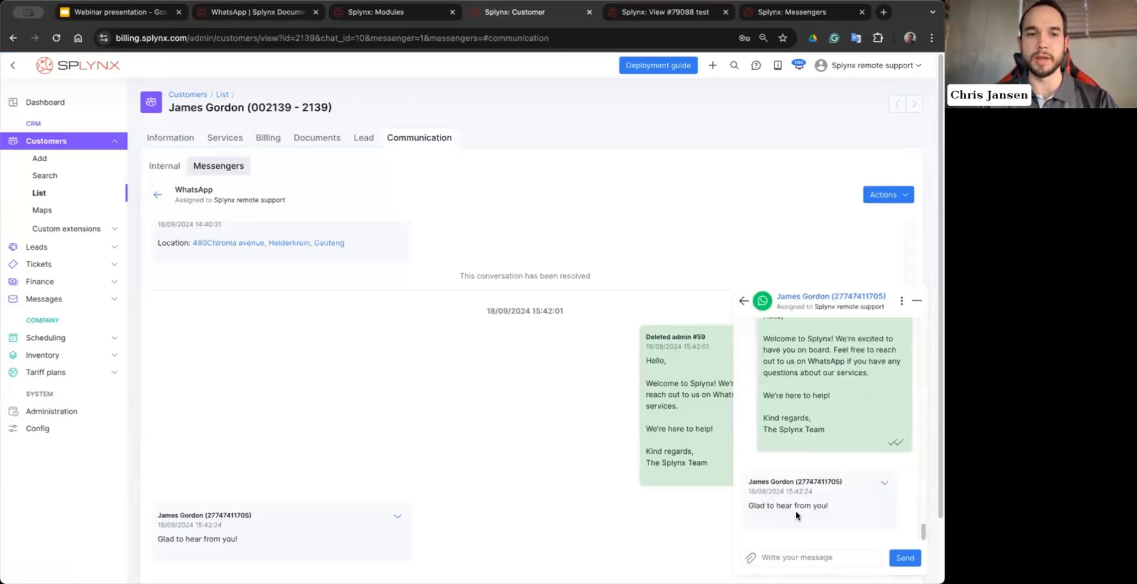
mouse_move(740, 569)
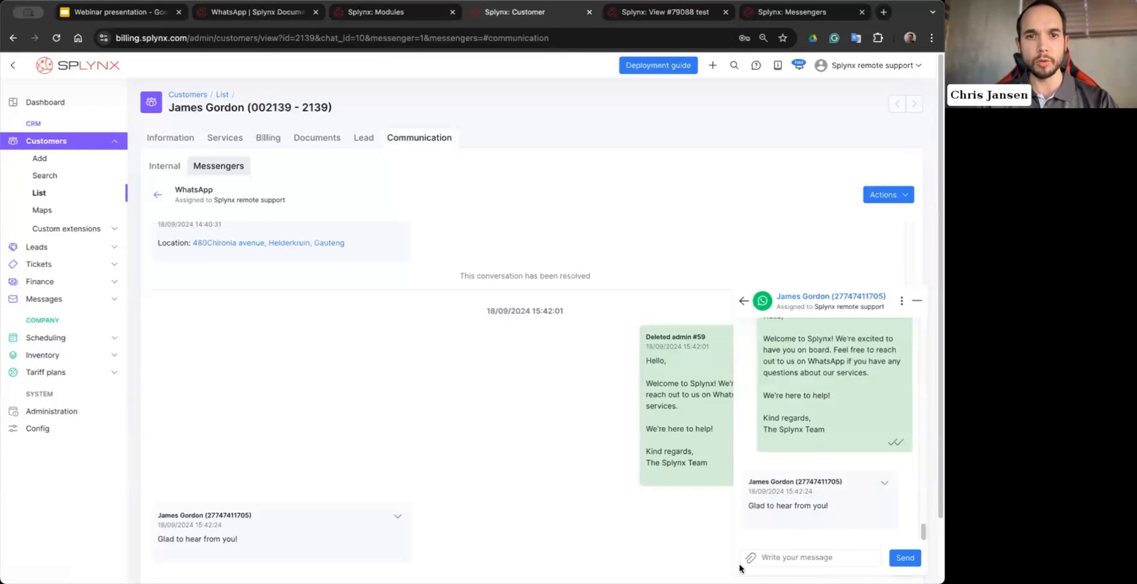
mouse_move(446, 158)
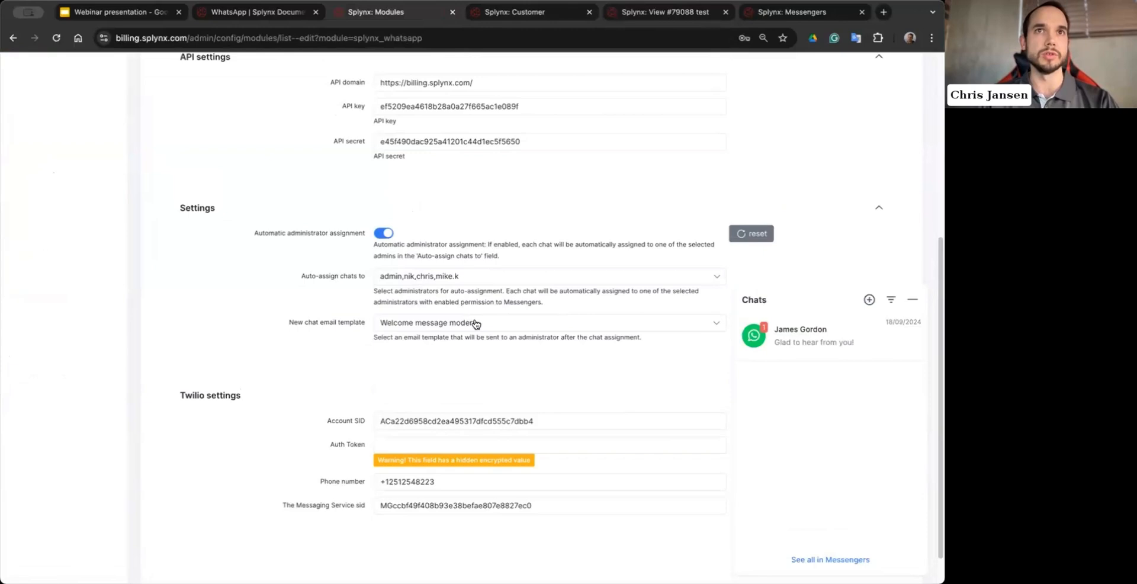
mouse_move(476, 324)
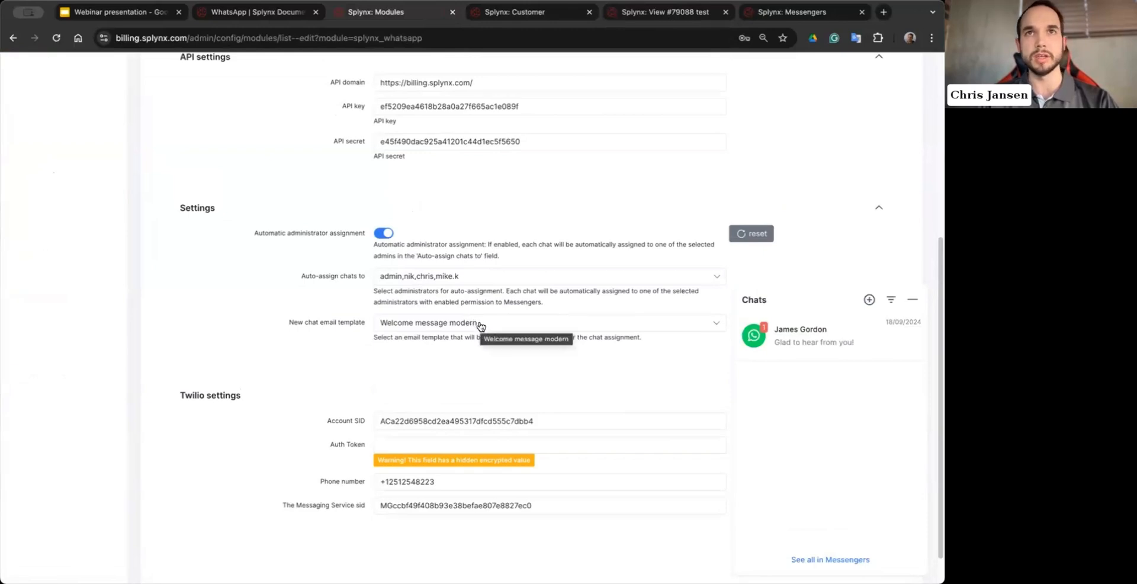
mouse_move(799, 349)
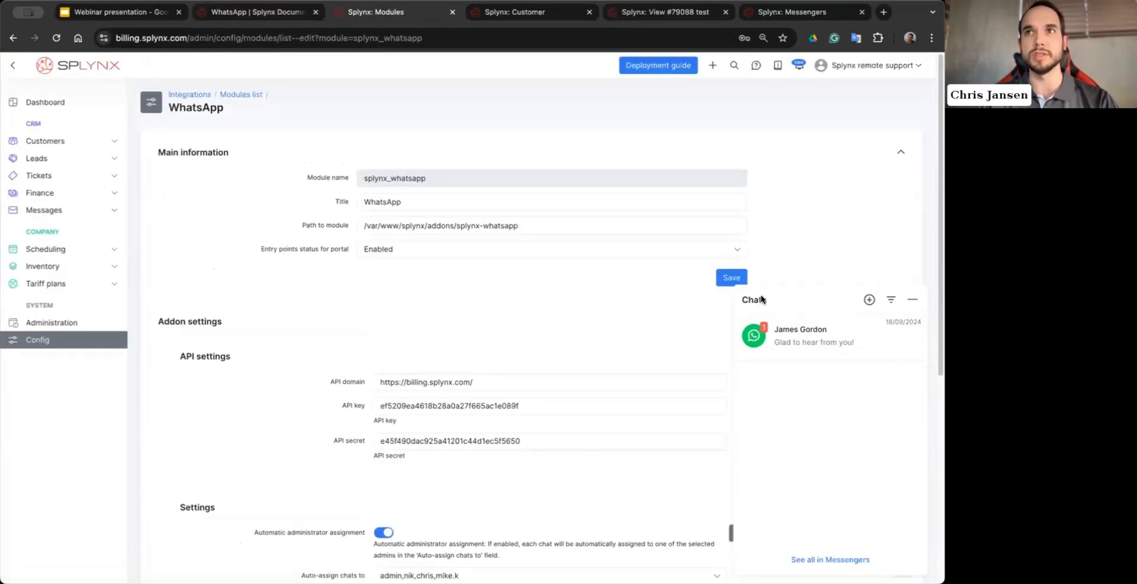
mouse_move(604, 343)
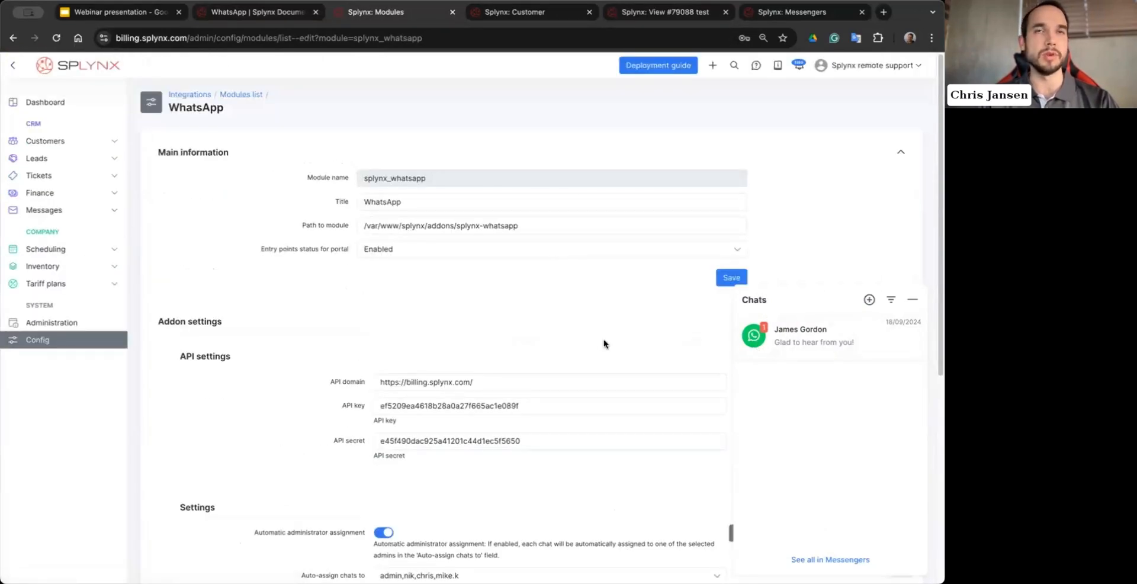
mouse_move(768, 344)
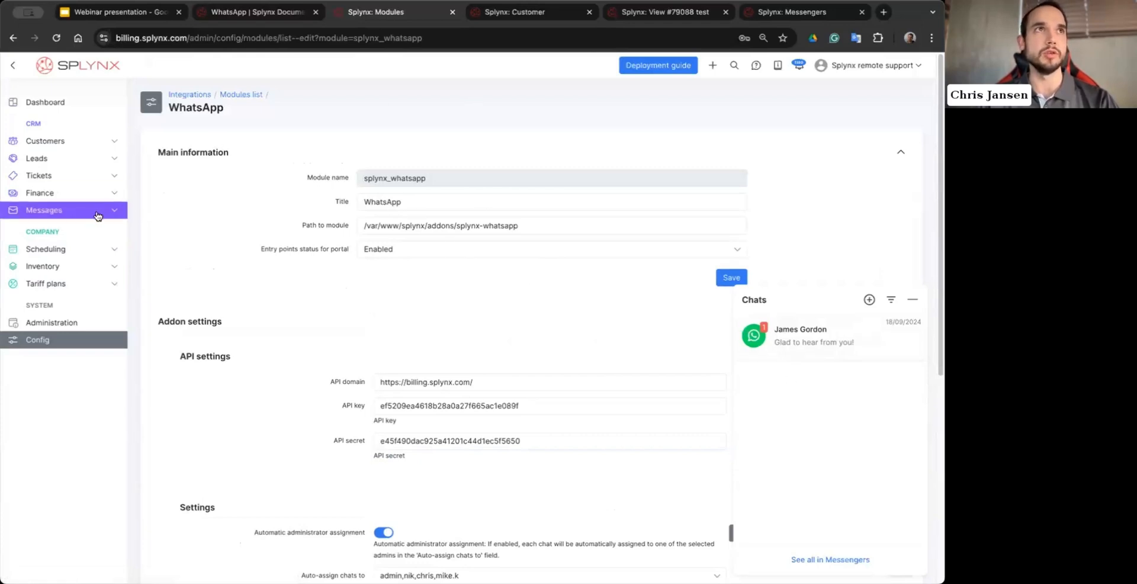
Step: Expand the Messages sidebar section listing Inbox, Mass sending, Messengers and News
click(44, 209)
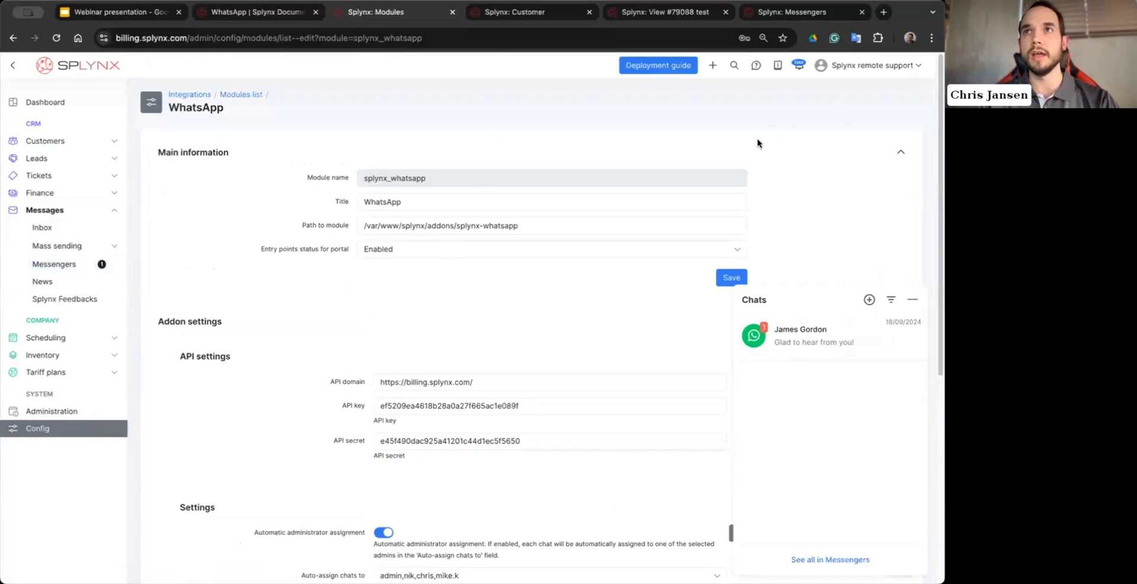
mouse_move(757, 106)
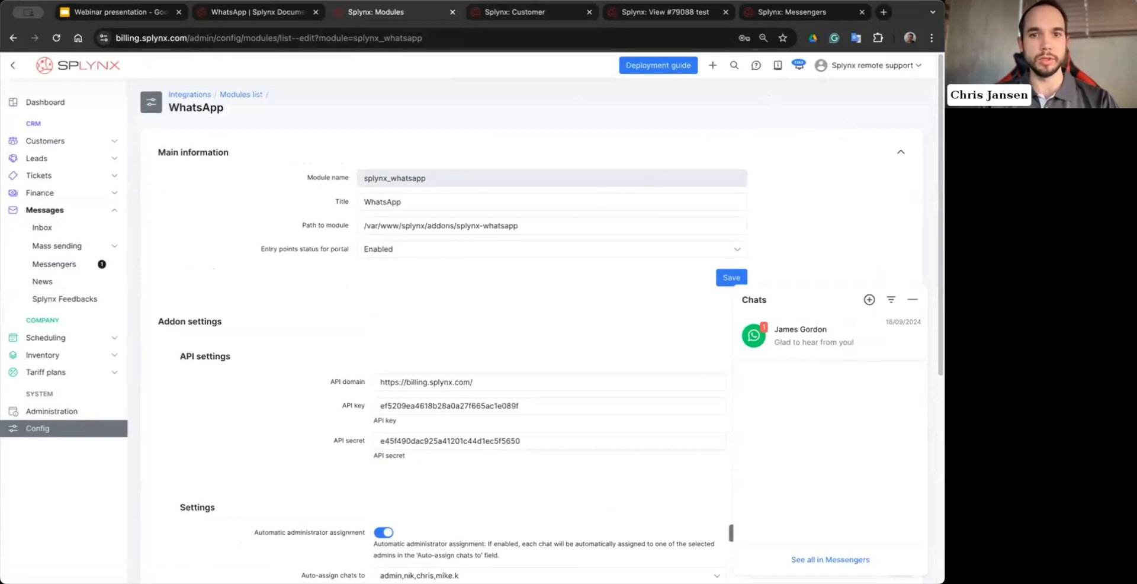
mouse_move(793, 341)
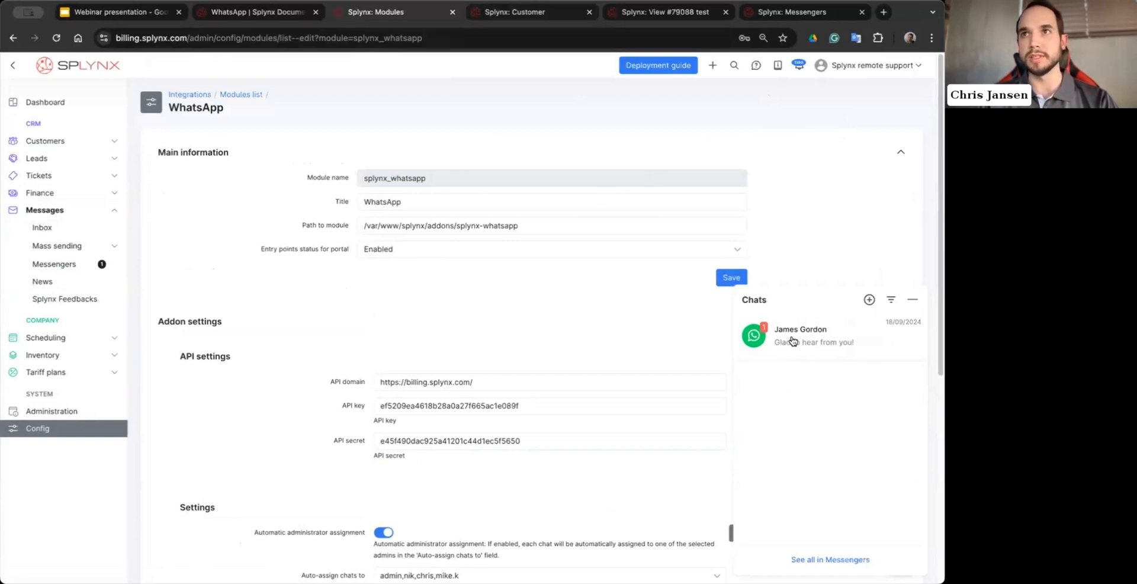
click(799, 335)
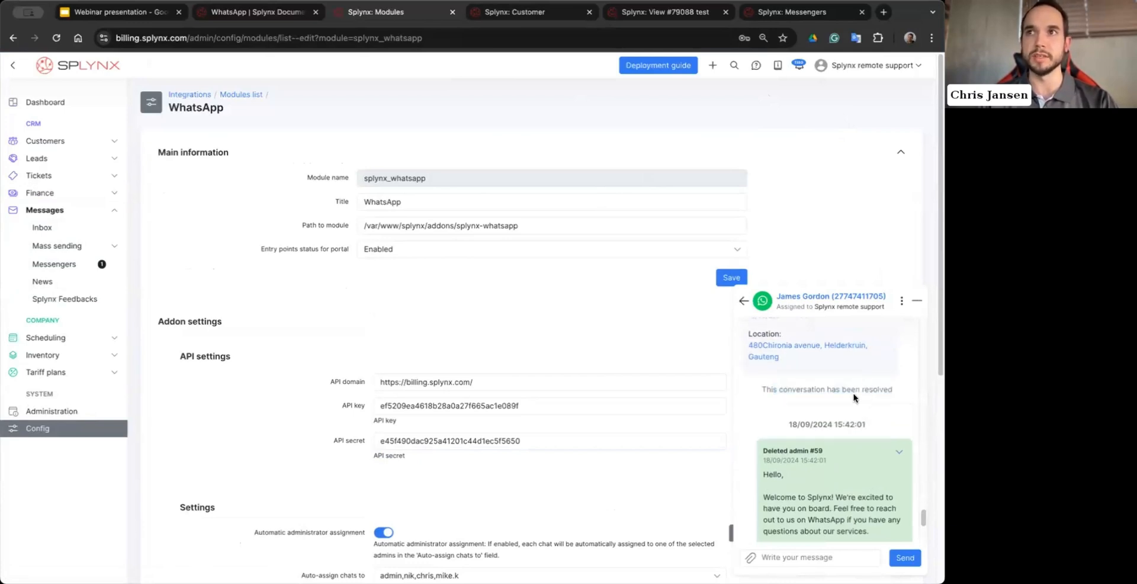
scroll(down, 3)
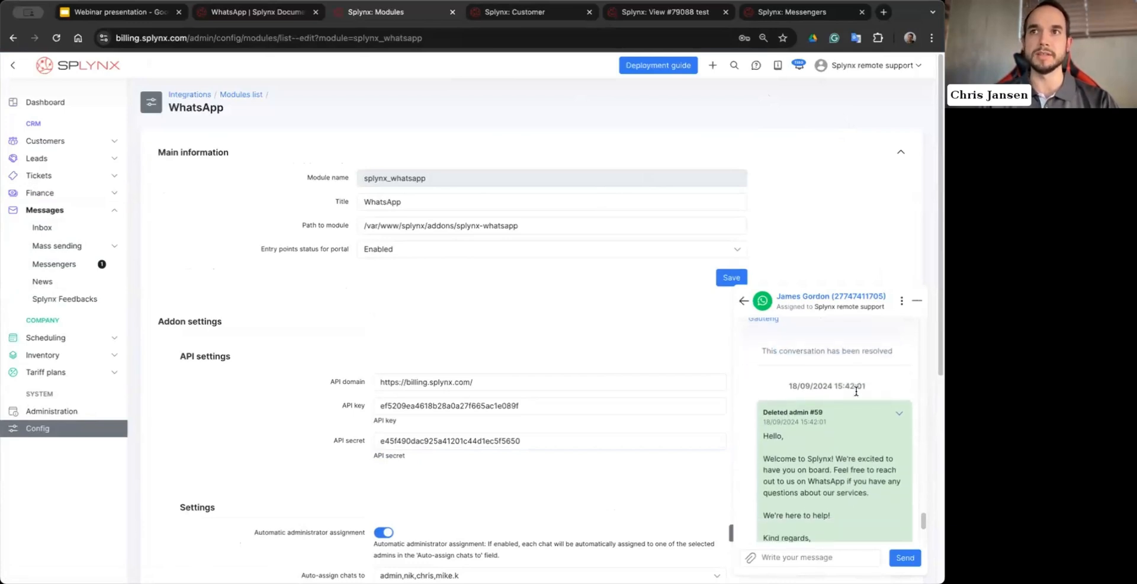
scroll(down, 3)
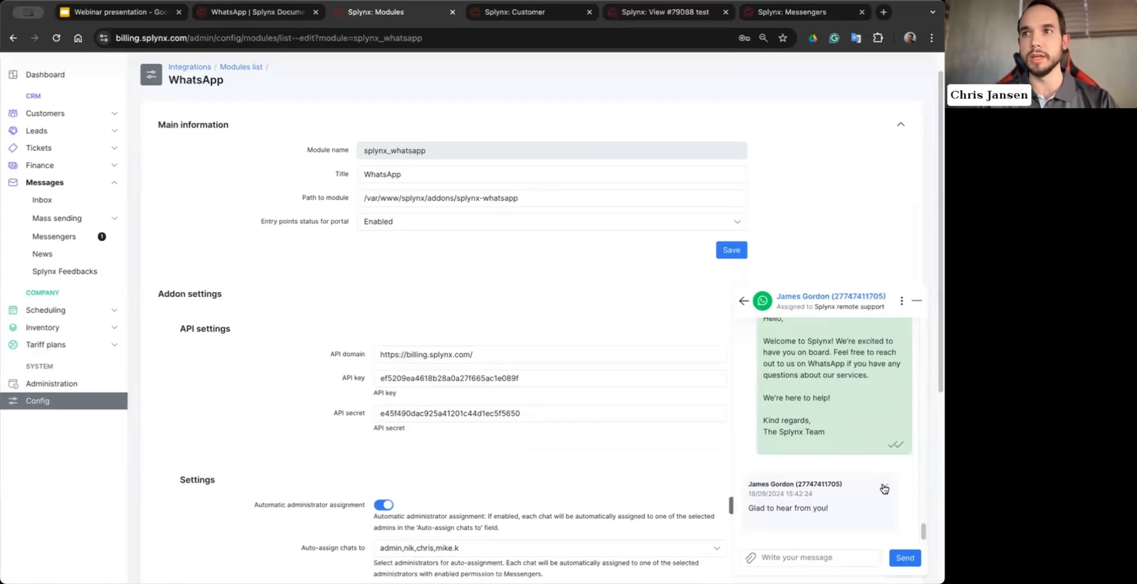
click(884, 488)
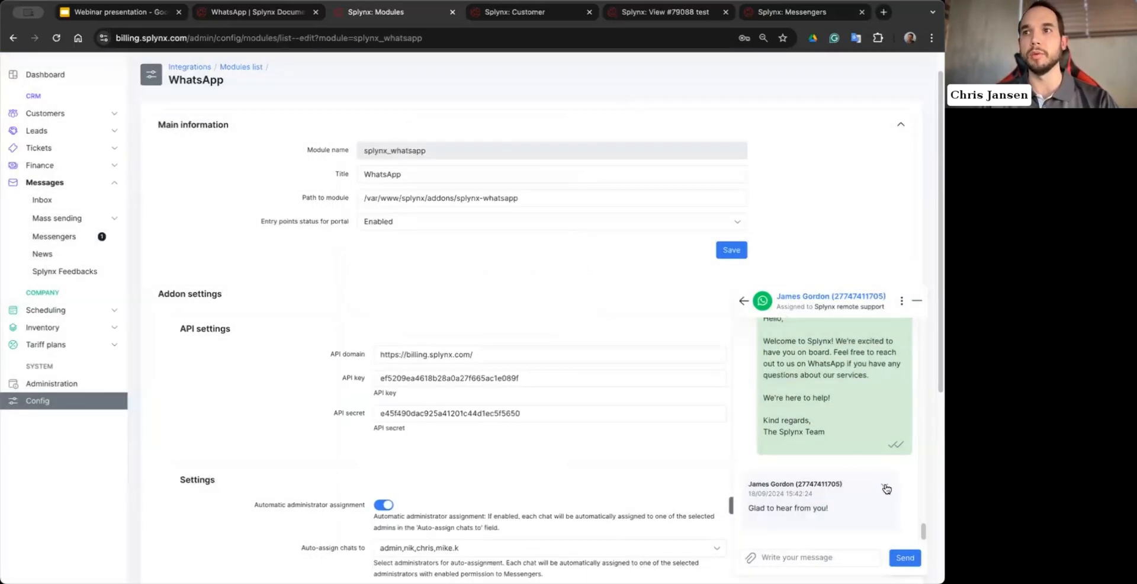
Step: Link the reply to ticket #79088 test, save, and open that ticket
click(886, 488)
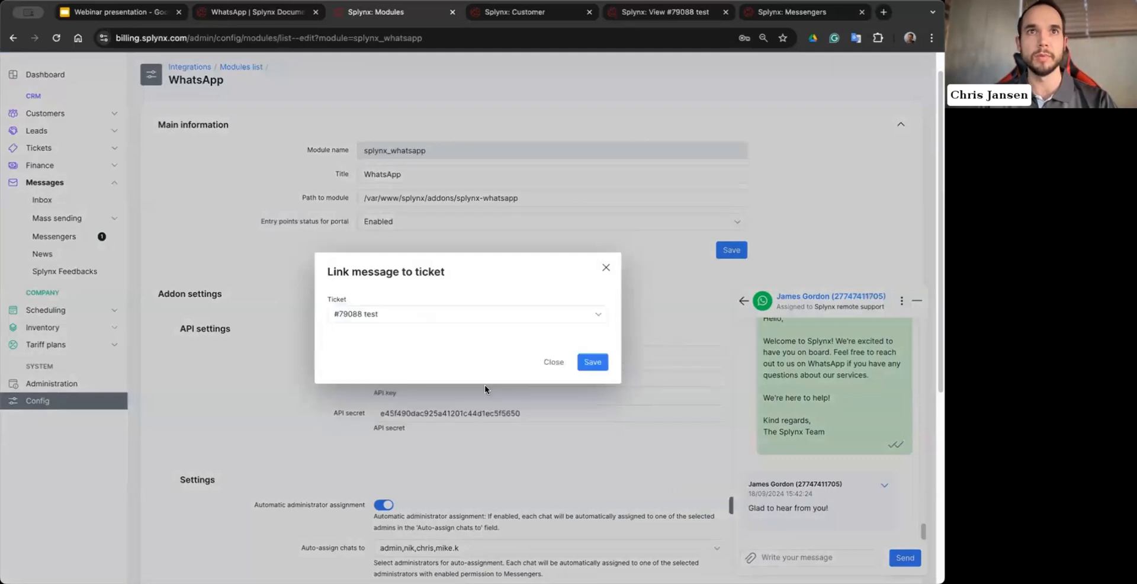
click(592, 362)
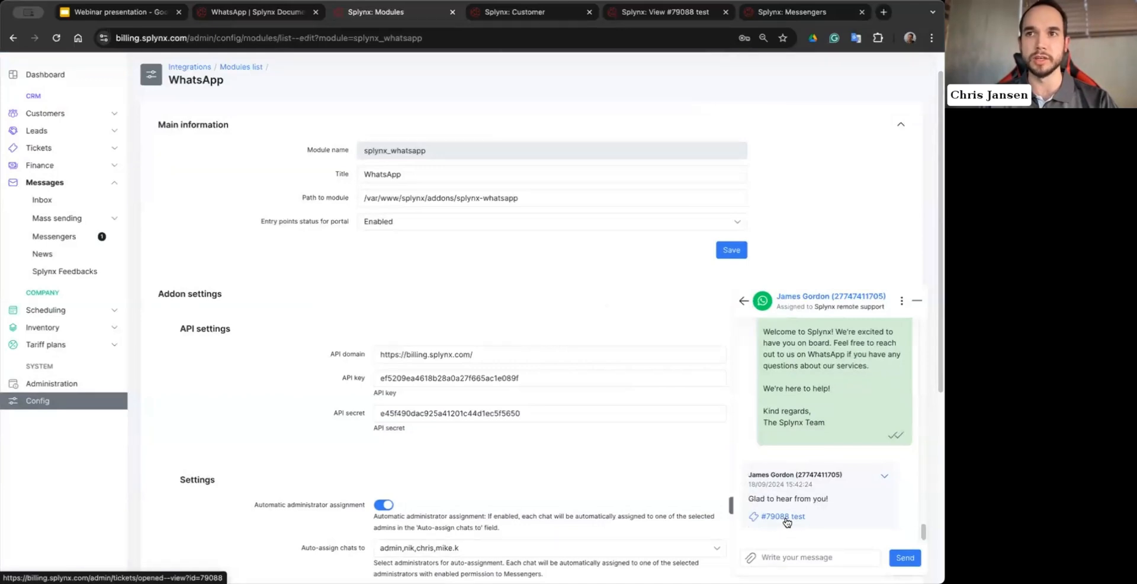
click(782, 517)
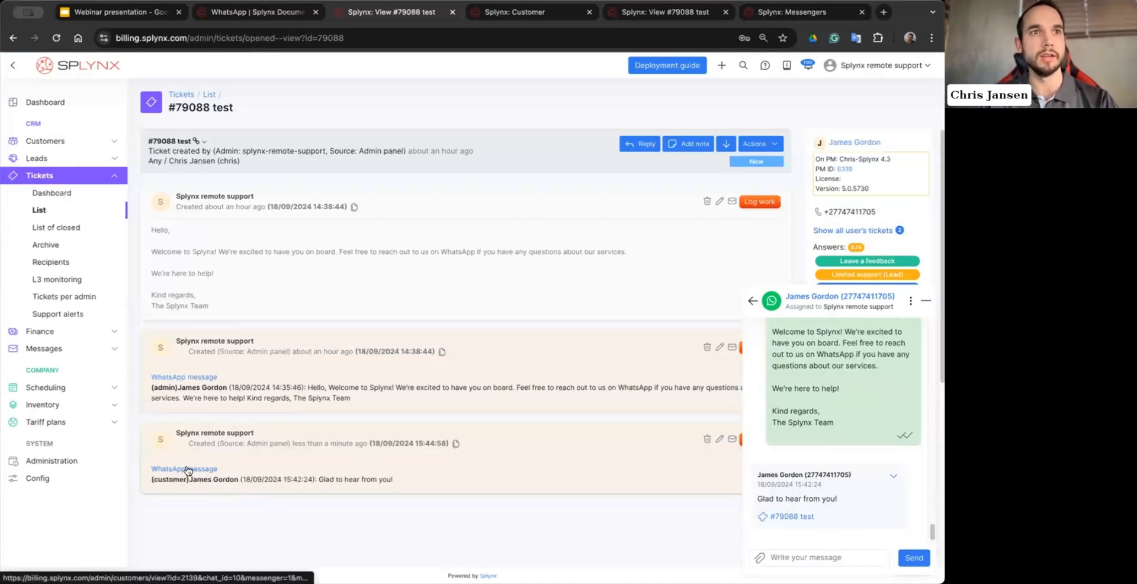
click(183, 469)
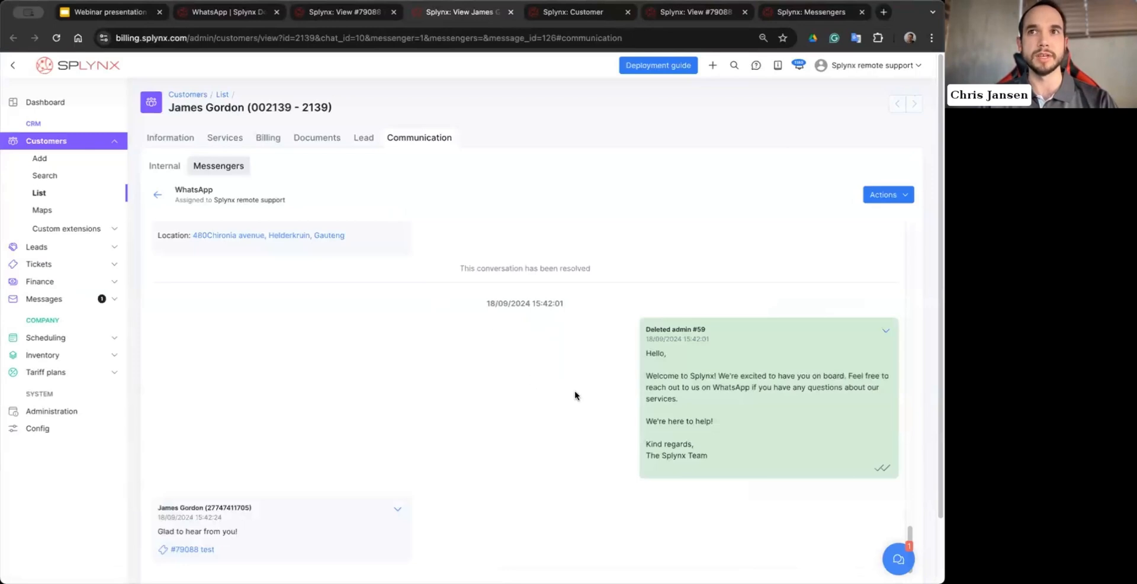
click(898, 559)
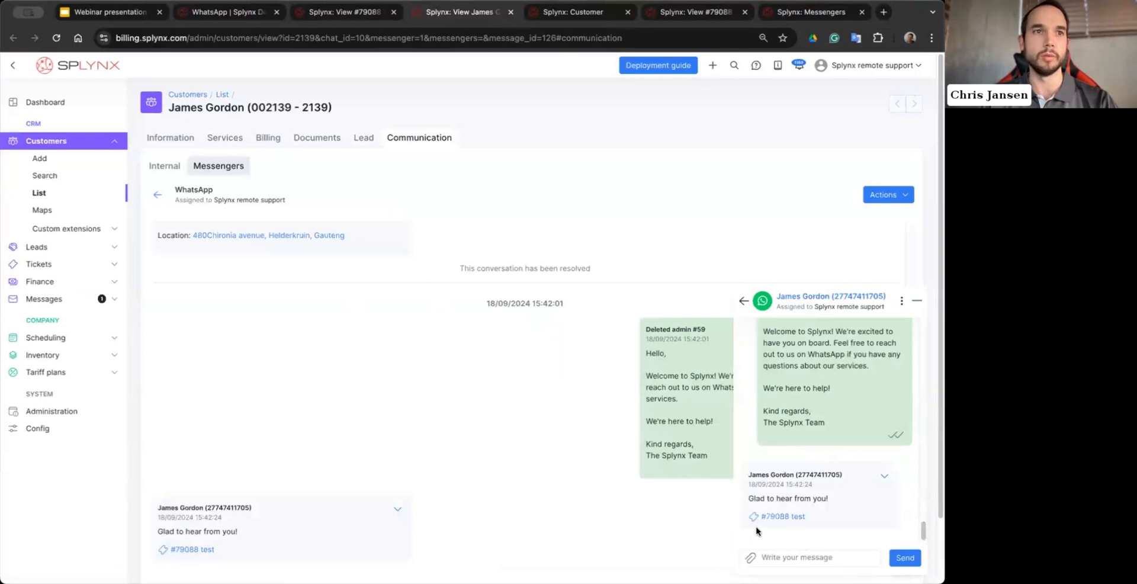
mouse_move(706, 440)
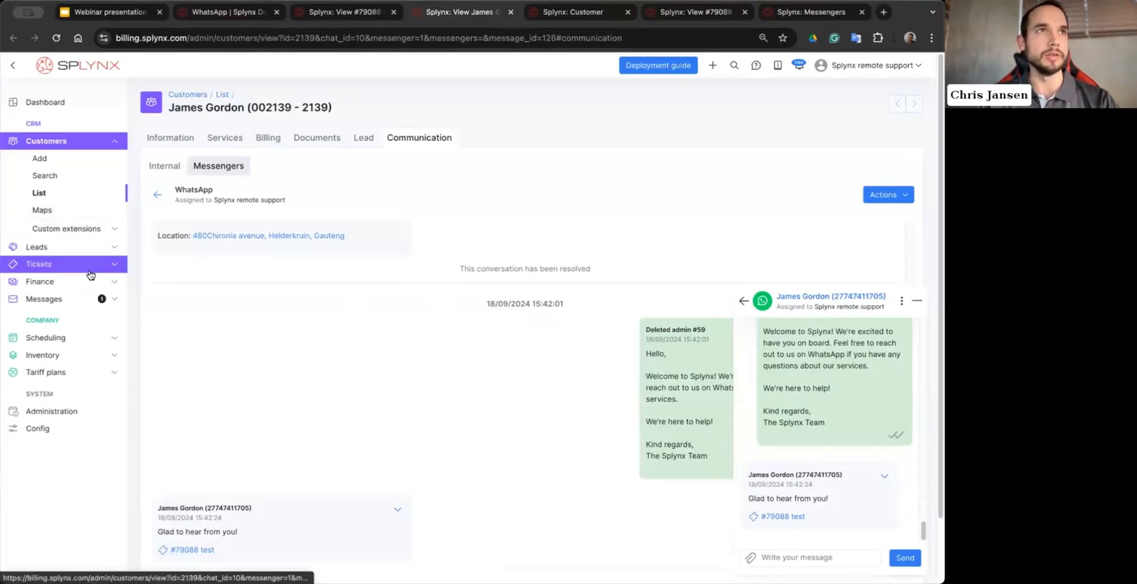
click(43, 210)
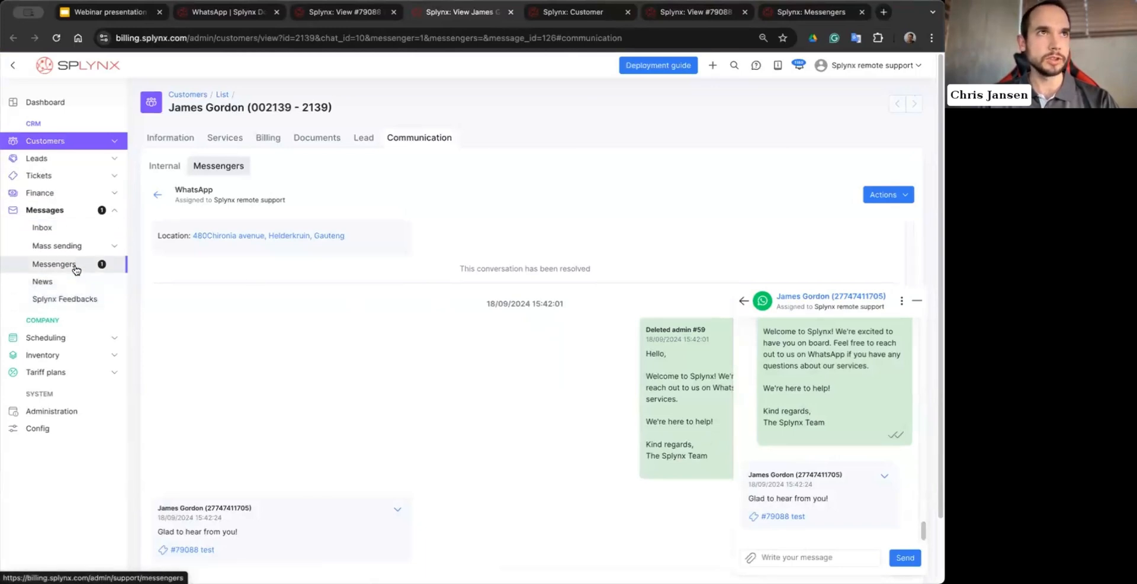
Step: In Messengers, show unknown-sender chats with Condition set to All
click(55, 263)
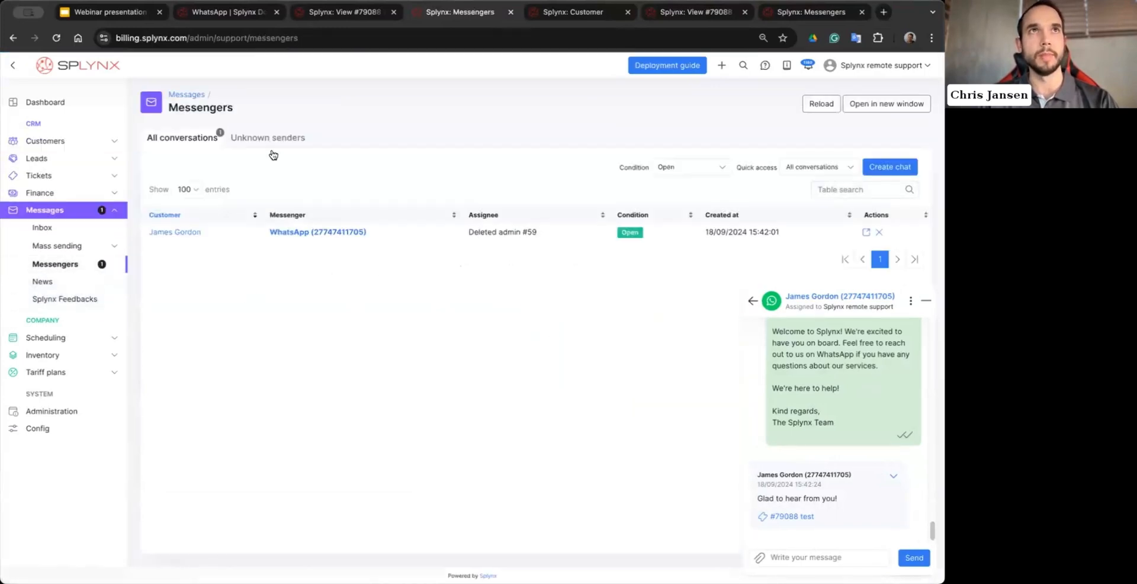
click(267, 138)
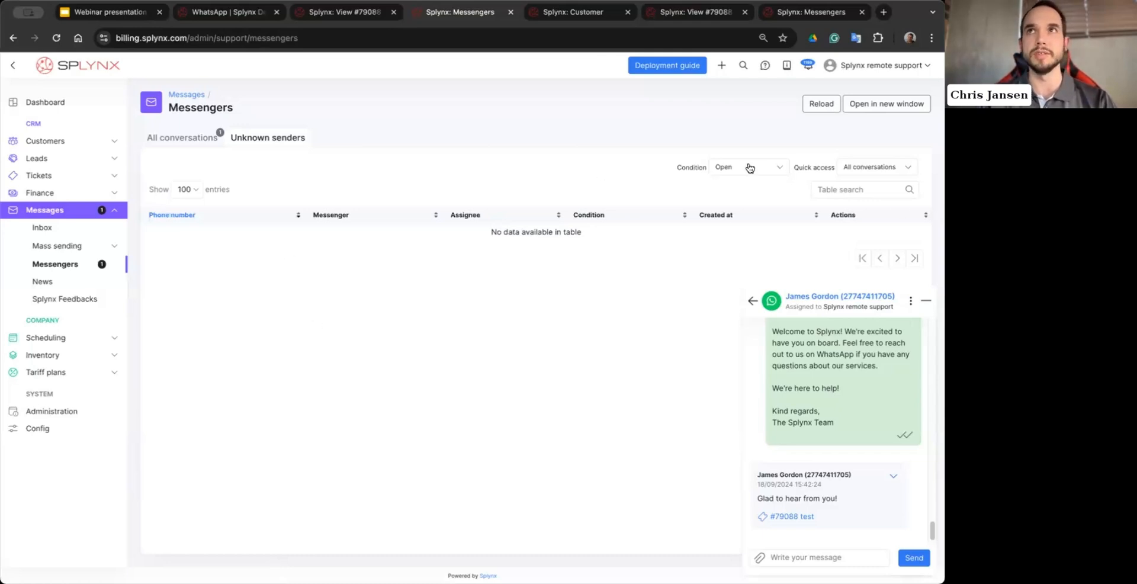
click(747, 167)
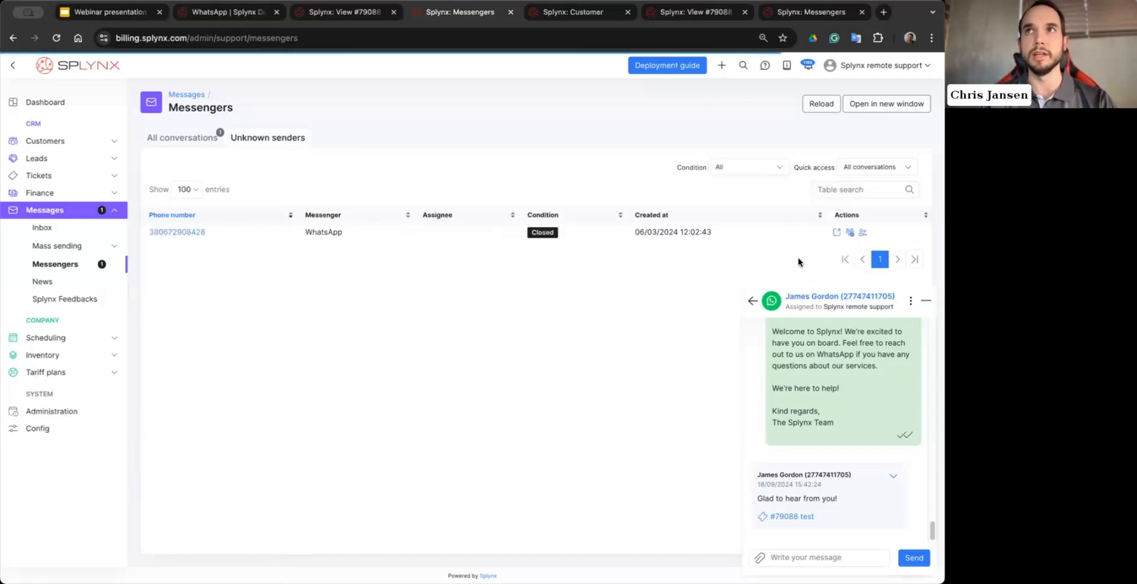
mouse_move(850, 232)
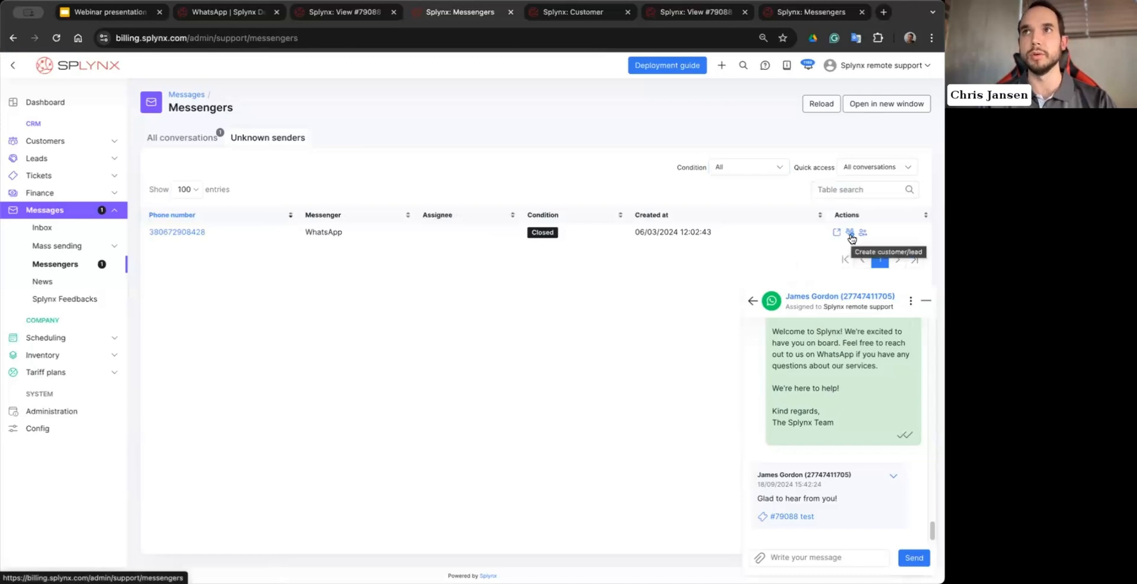
Step: Start Create customer/lead for the unknown sender, view the Type choices, then close without saving
click(862, 232)
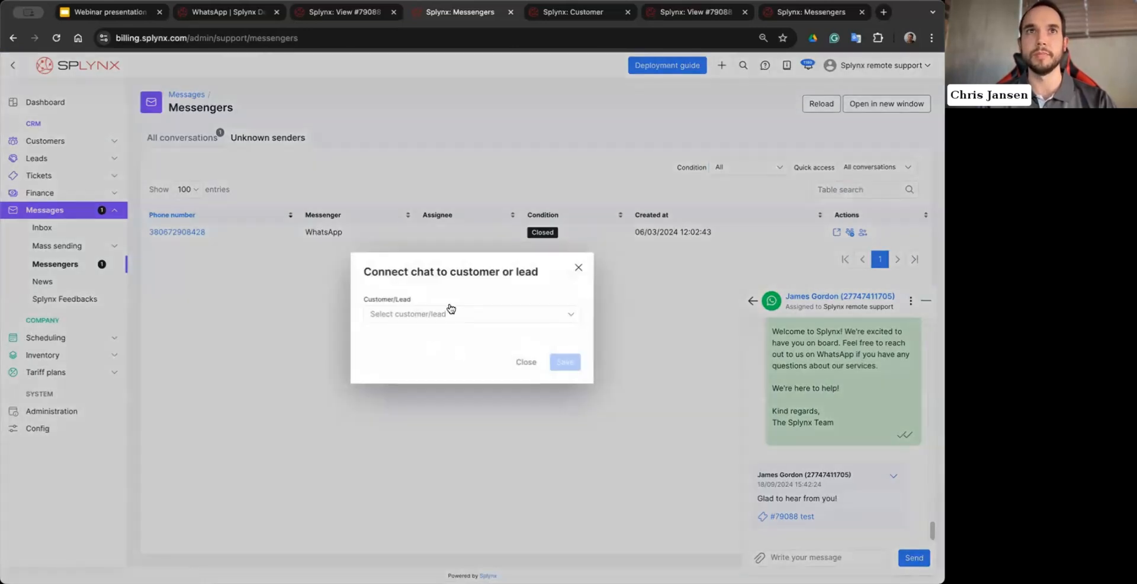
click(470, 314)
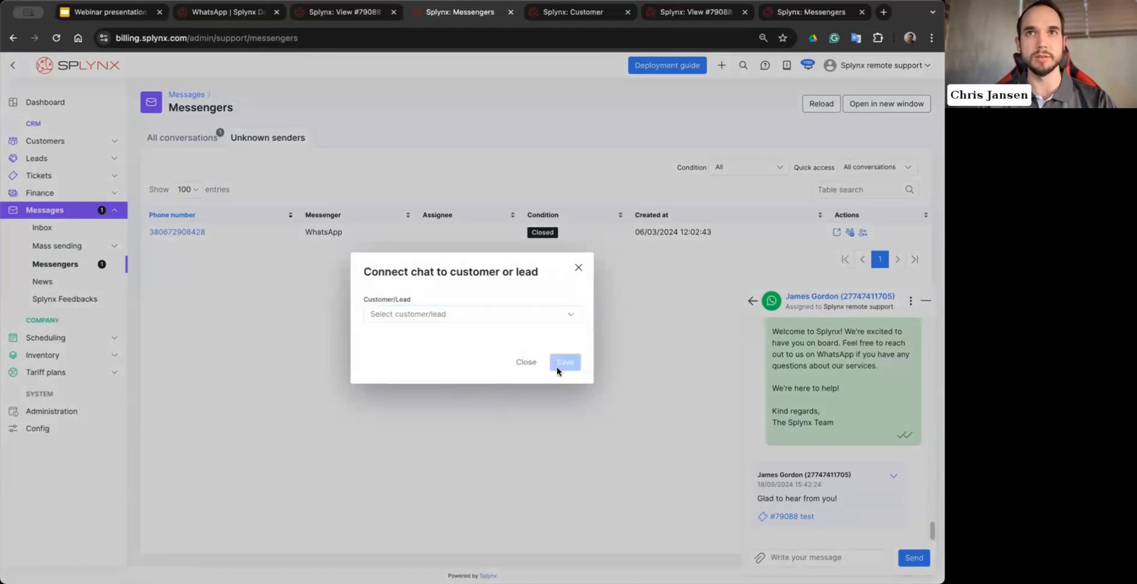
click(526, 362)
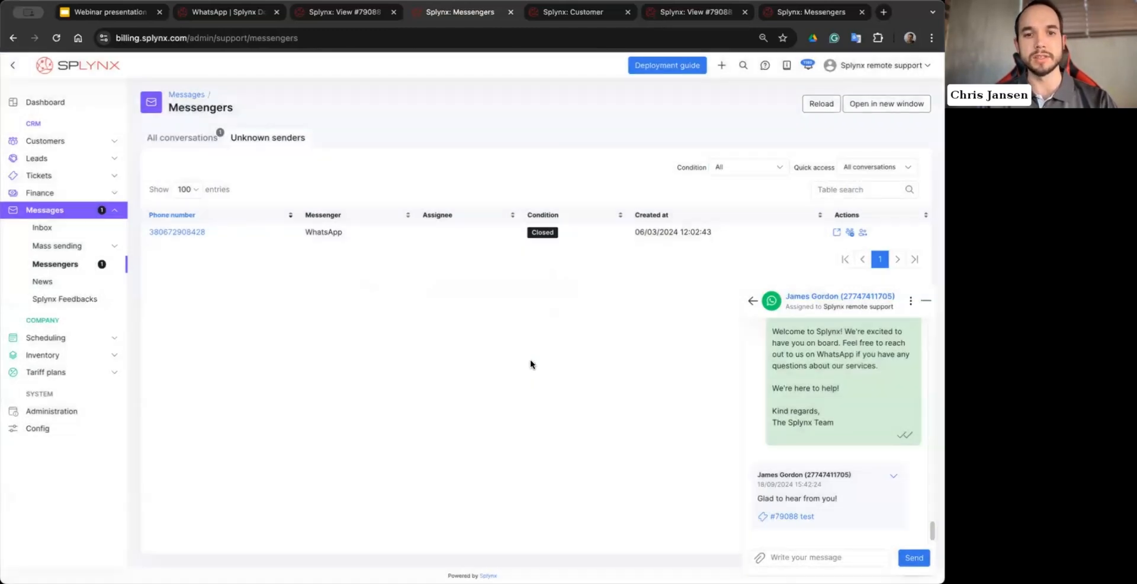
mouse_move(481, 357)
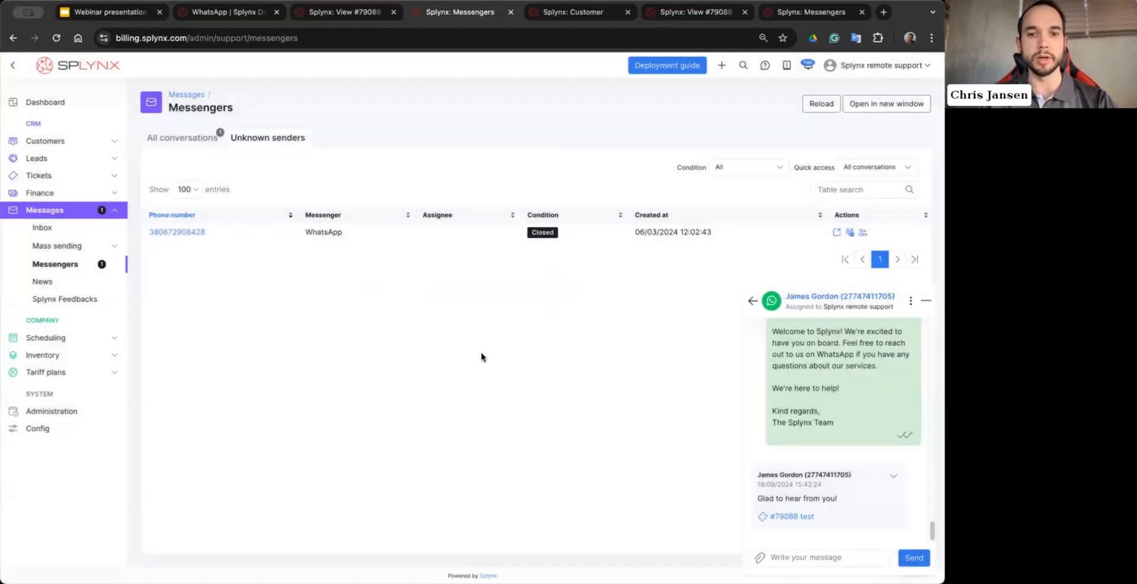
mouse_move(303, 283)
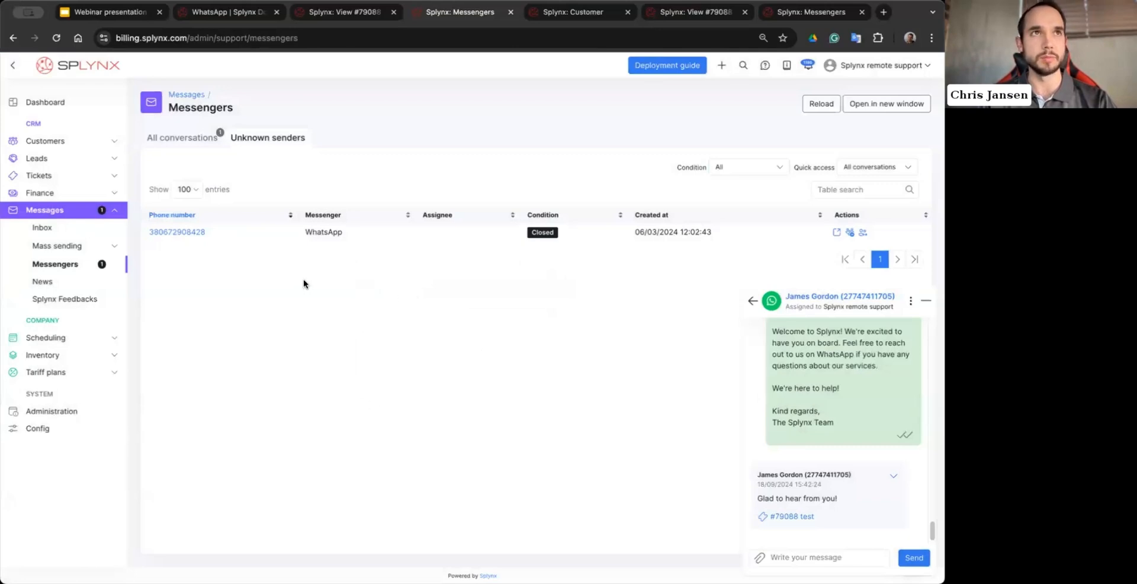
mouse_move(838, 235)
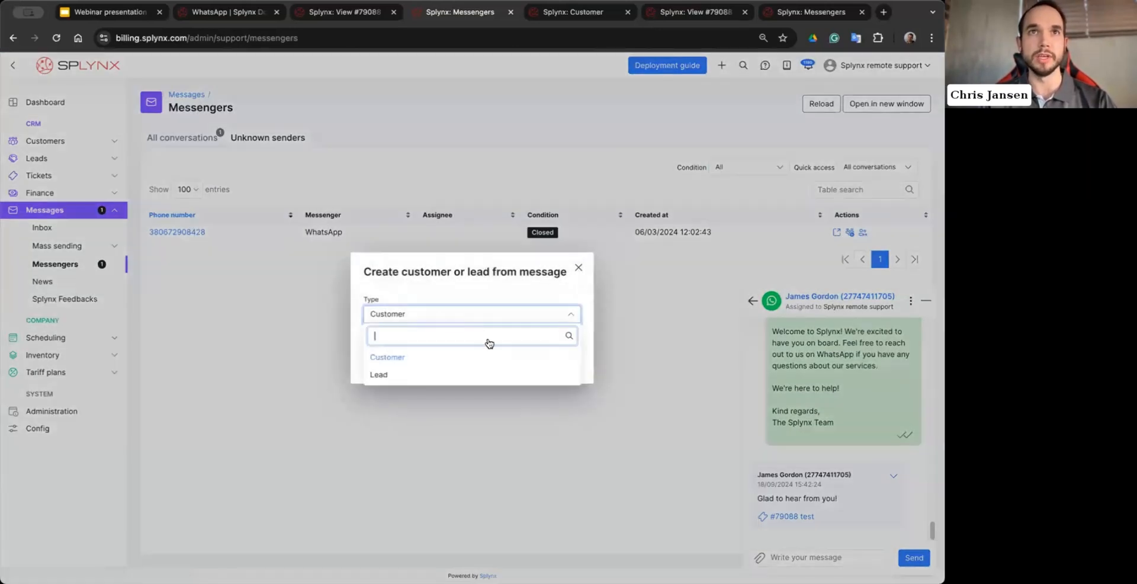
Step: Create a Customer from the unknown sender's message so the Add form opens prefilled
click(387, 356)
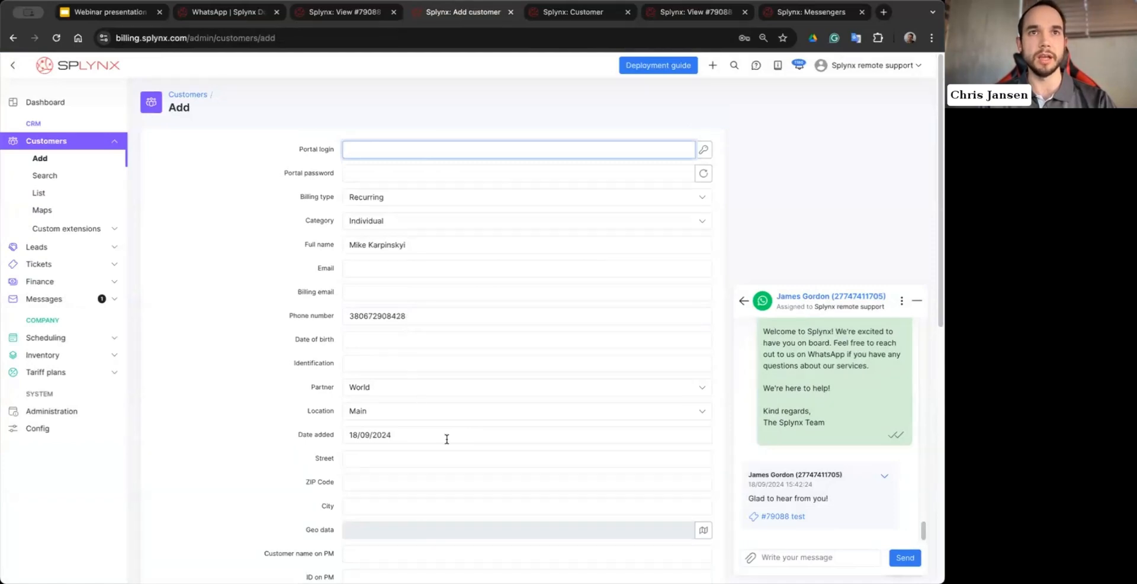
mouse_move(495, 519)
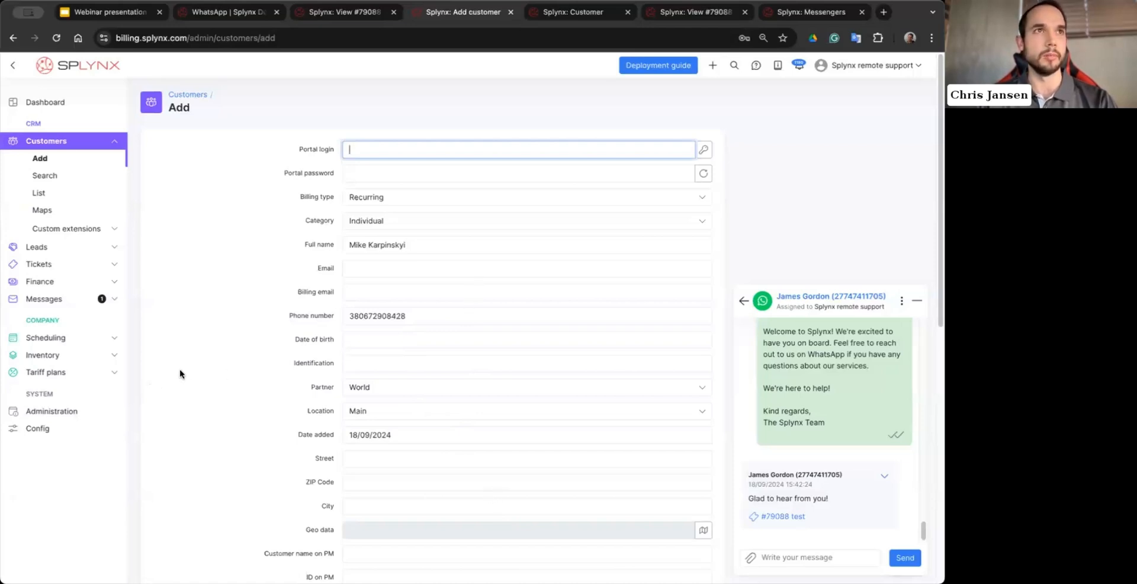
mouse_move(377, 334)
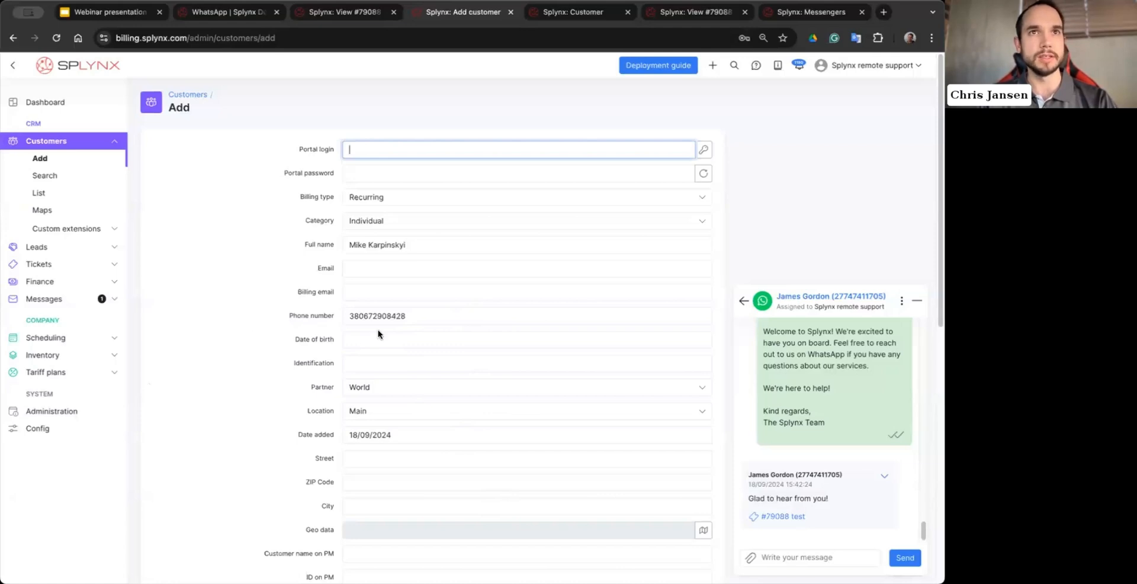
mouse_move(490, 345)
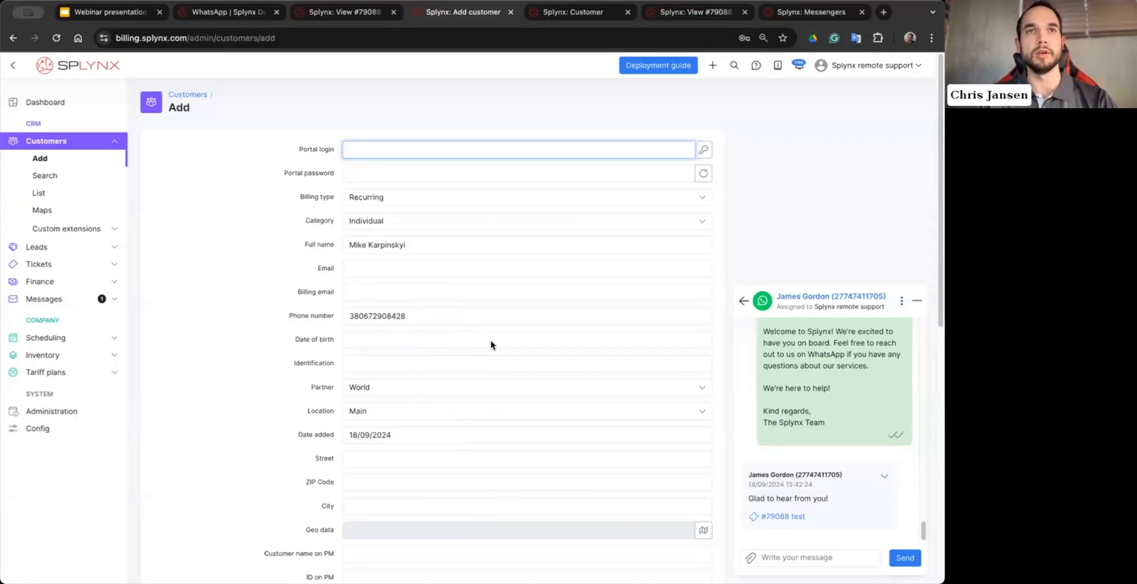
mouse_move(499, 345)
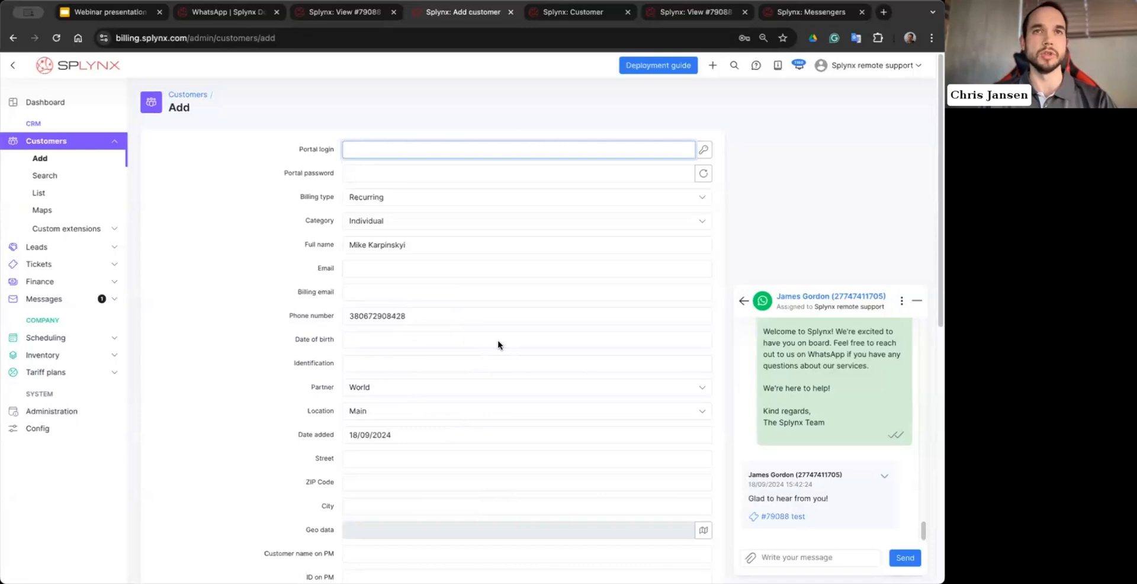
click(517, 150)
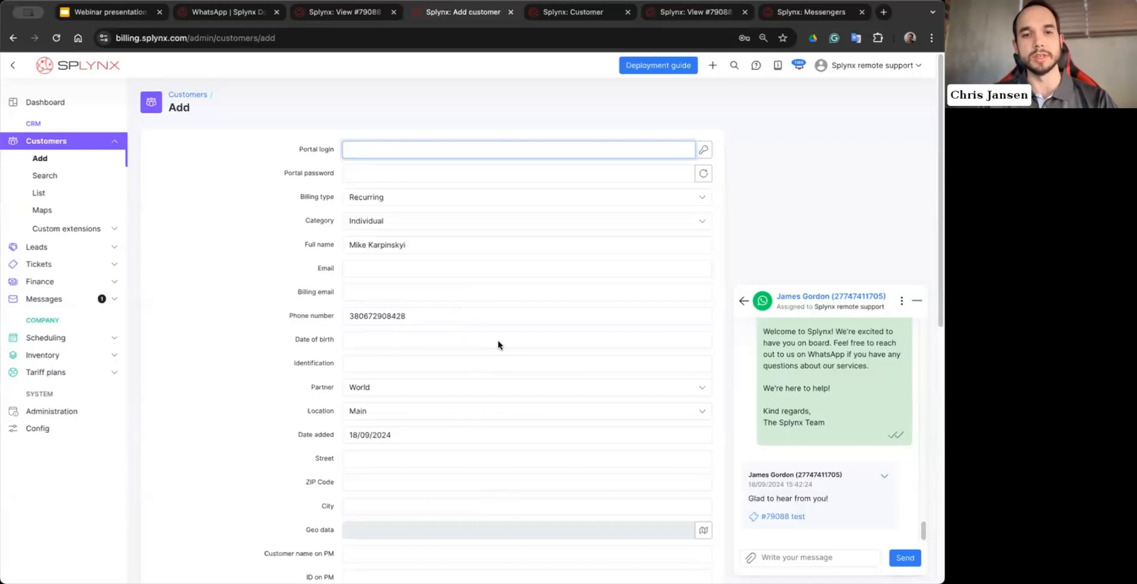
click(519, 149)
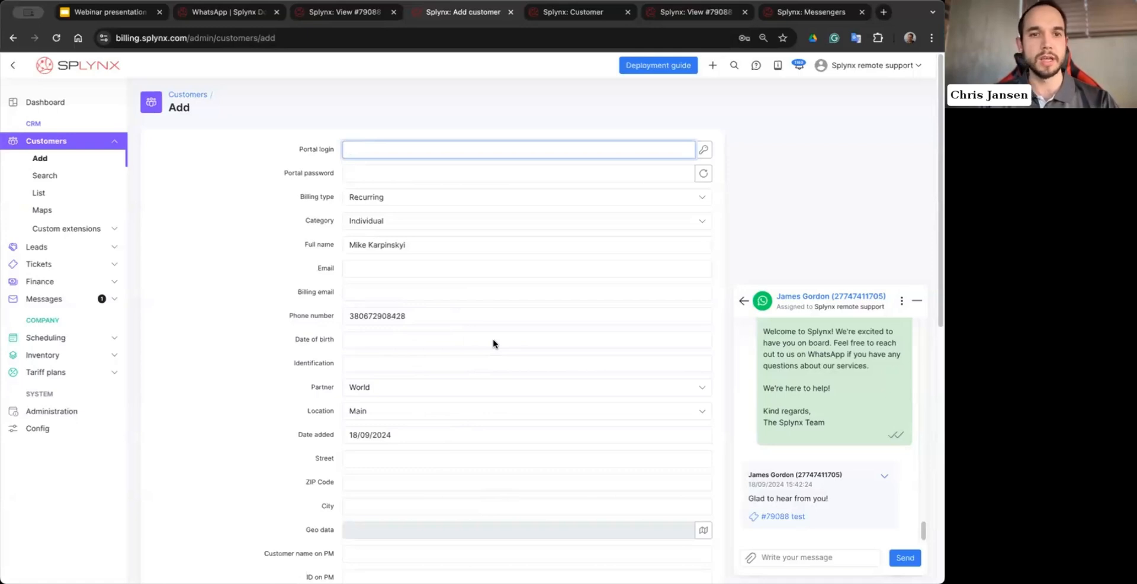
click(518, 149)
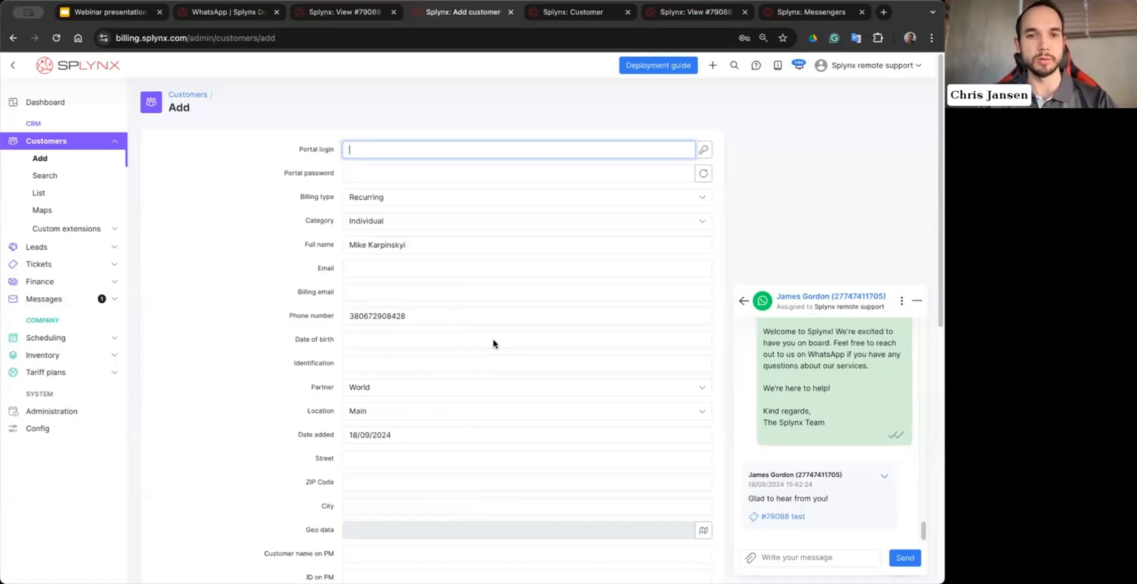
mouse_move(499, 408)
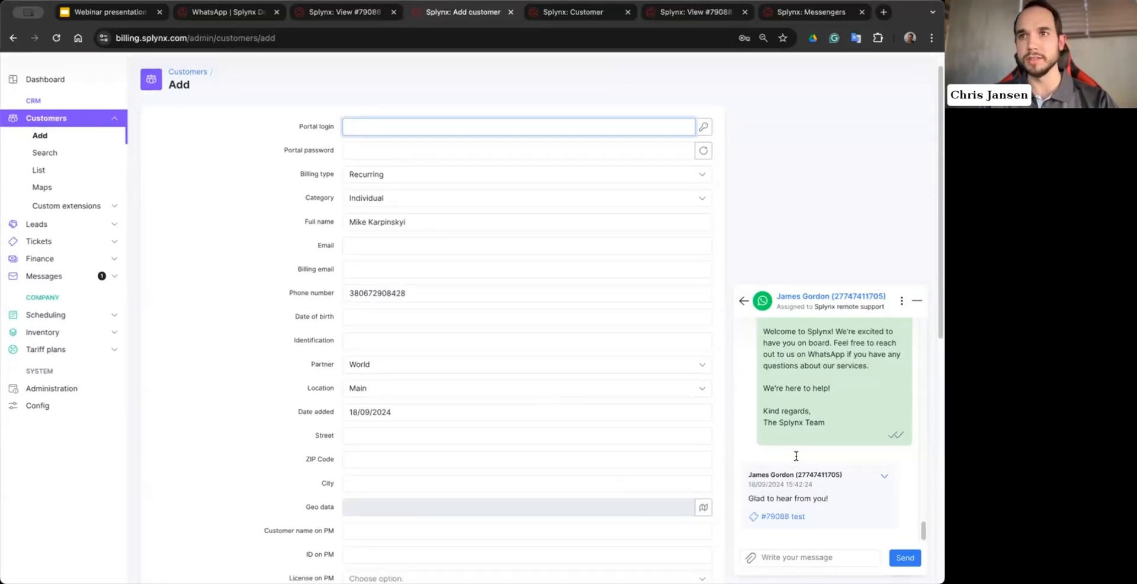
click(809, 557)
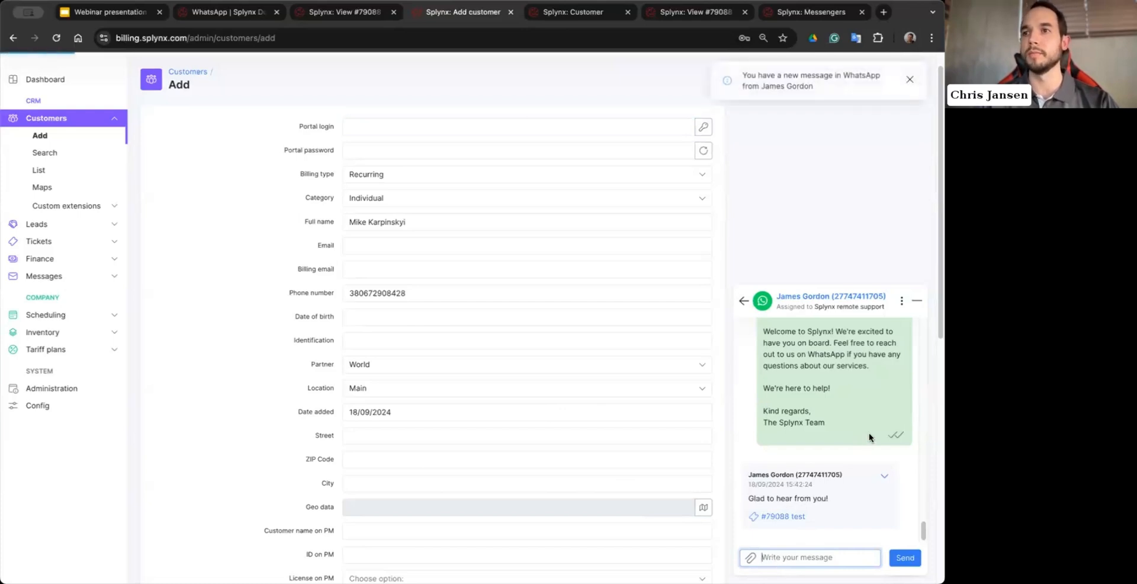
scroll(down, 3)
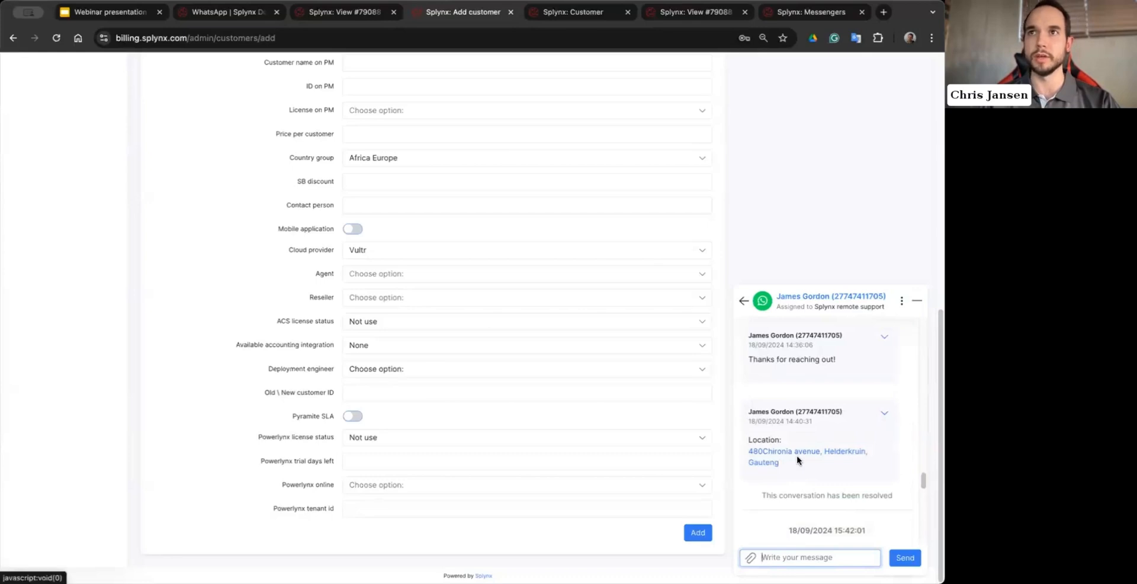
click(807, 450)
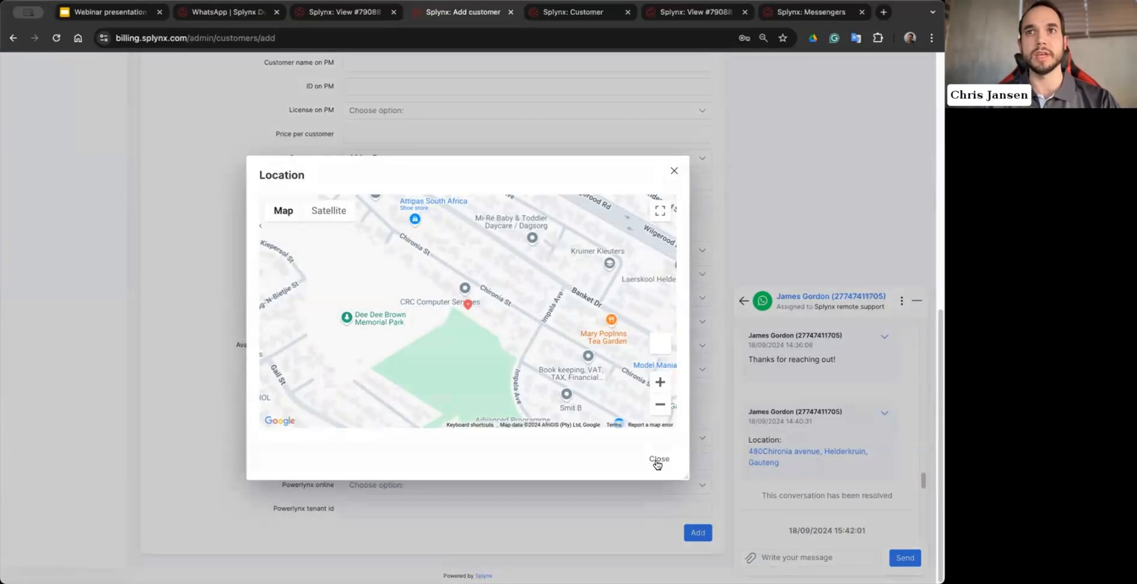
click(658, 461)
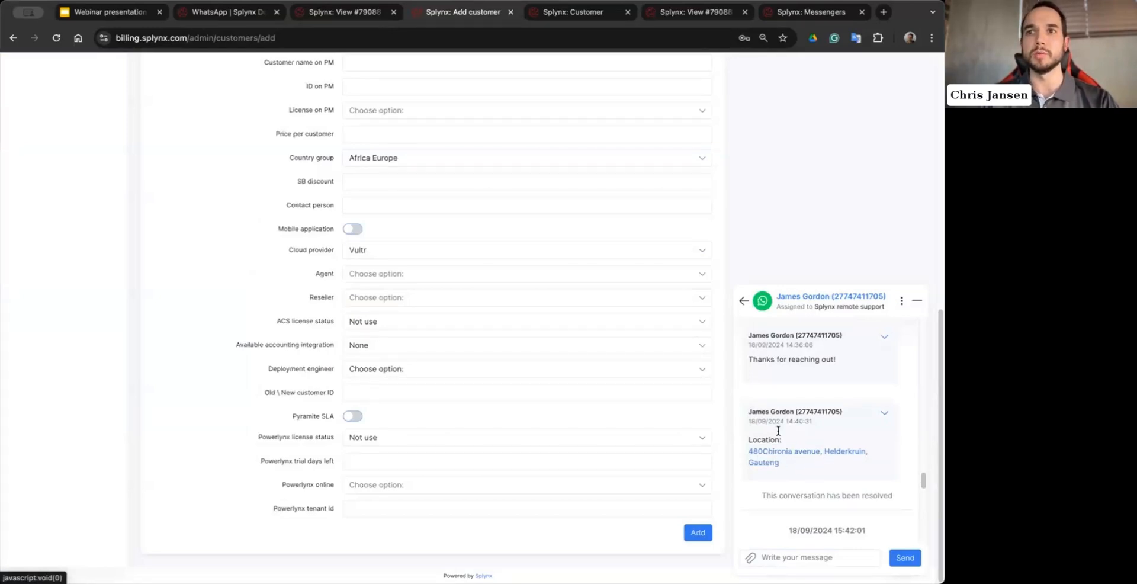
mouse_move(803, 465)
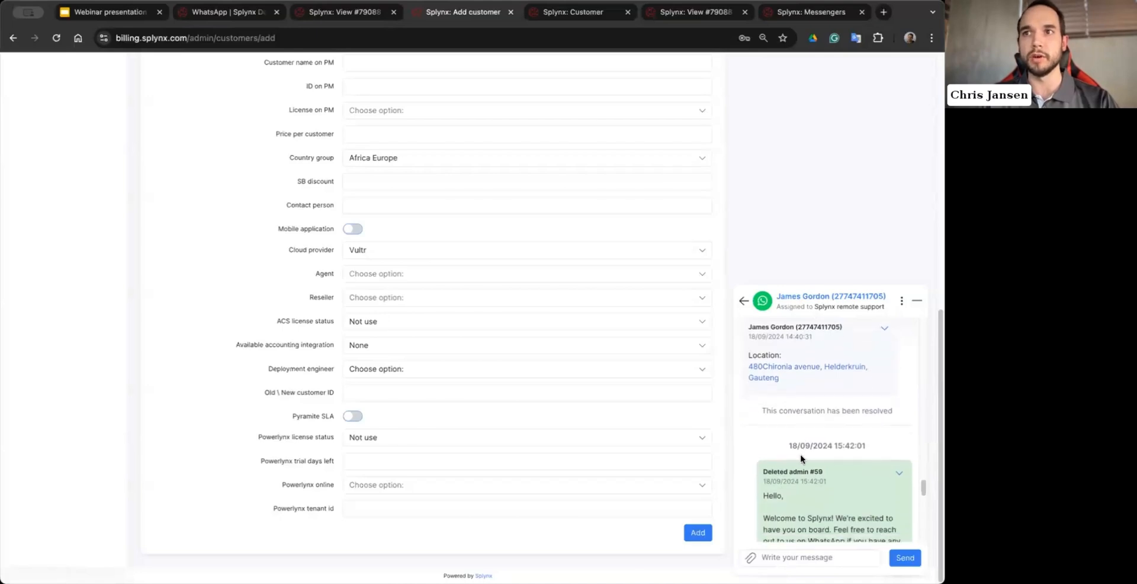
mouse_move(800, 456)
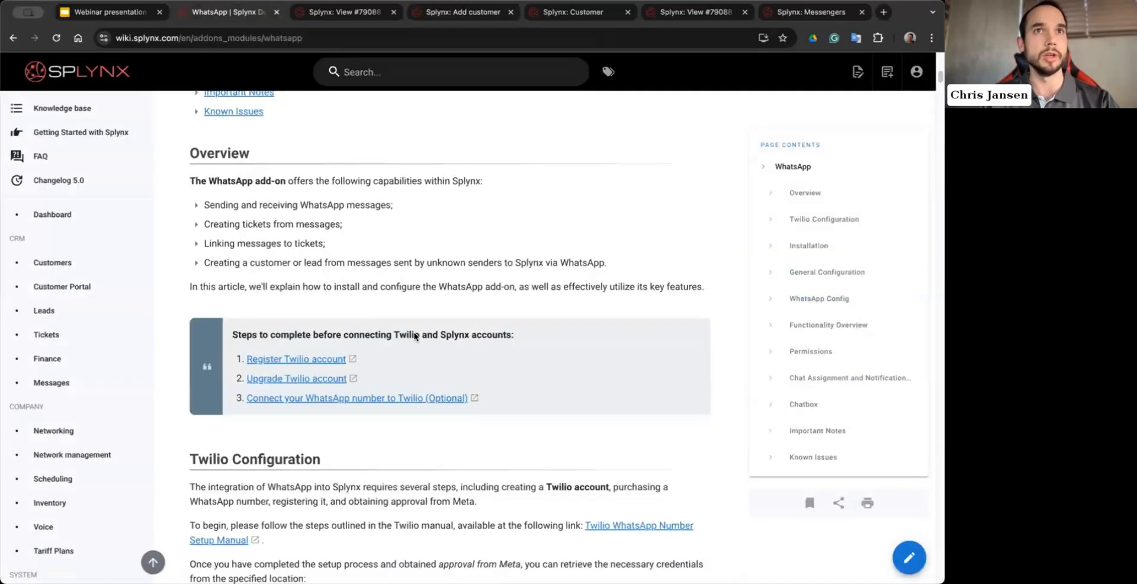
Step: Scroll the WhatsApp add-on wiki article down to the Twilio Configuration section
scroll(down, 3)
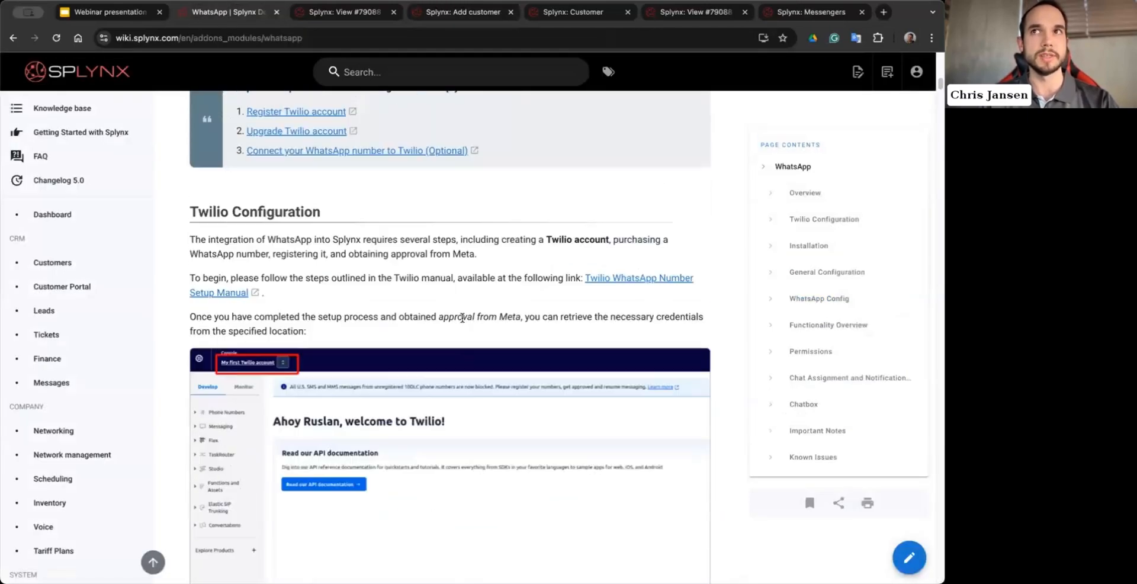